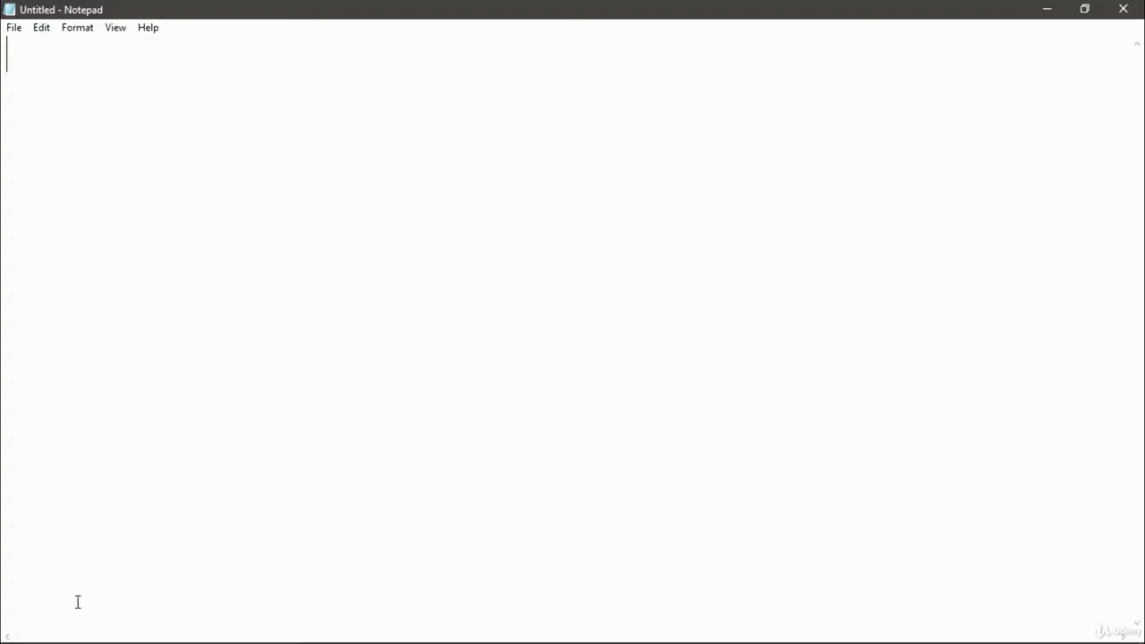
- Write the javax.swing.* import and open the LabelExample class
{"action": "type", "text": "import"}
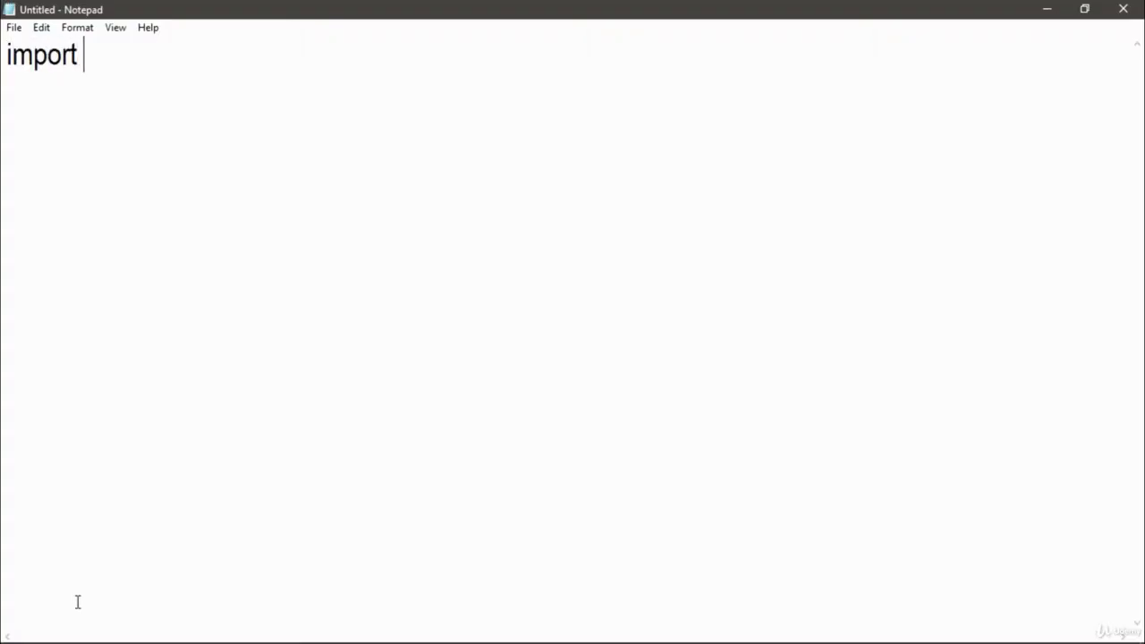
{"action": "type", "text": "javax.swi"}
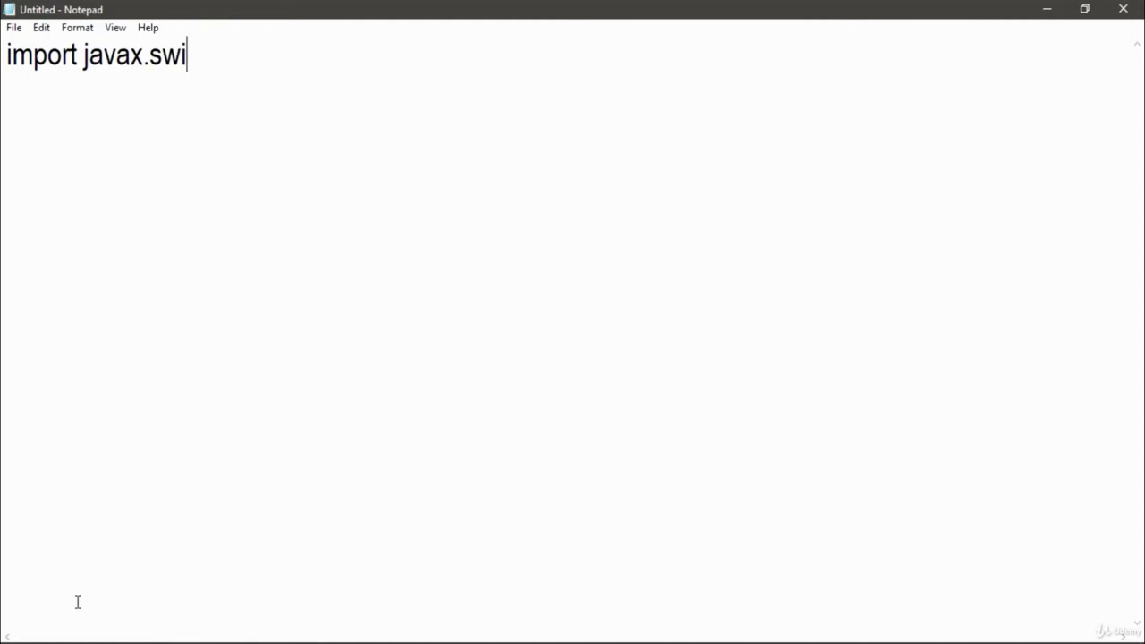
{"action": "type", "text": "ng.*;"}
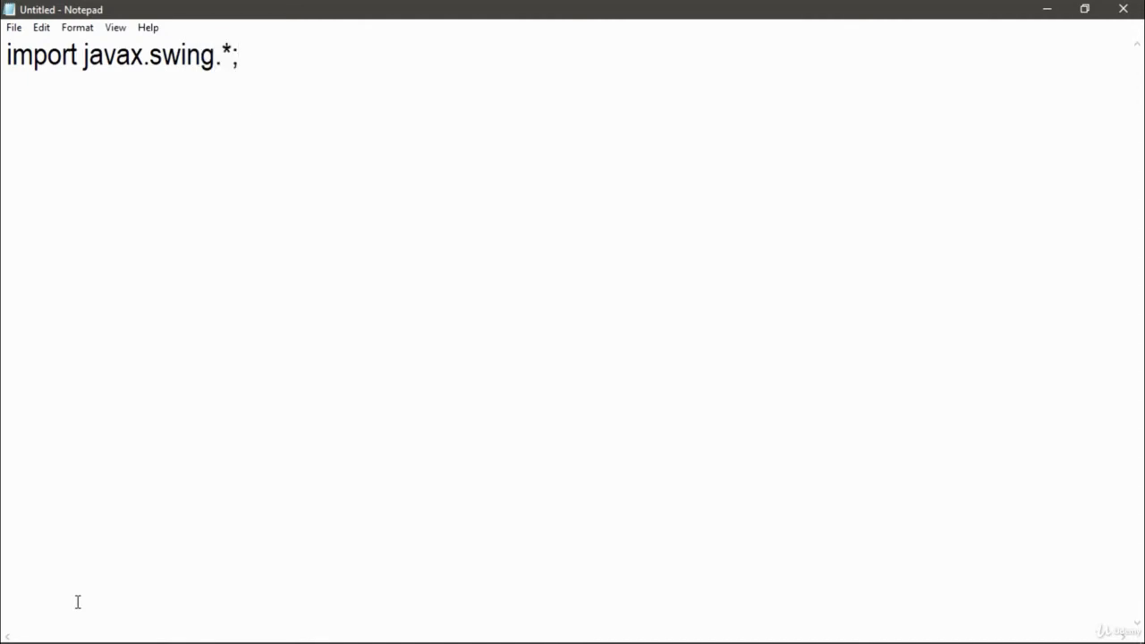
{"action": "type", "text": "cla"}
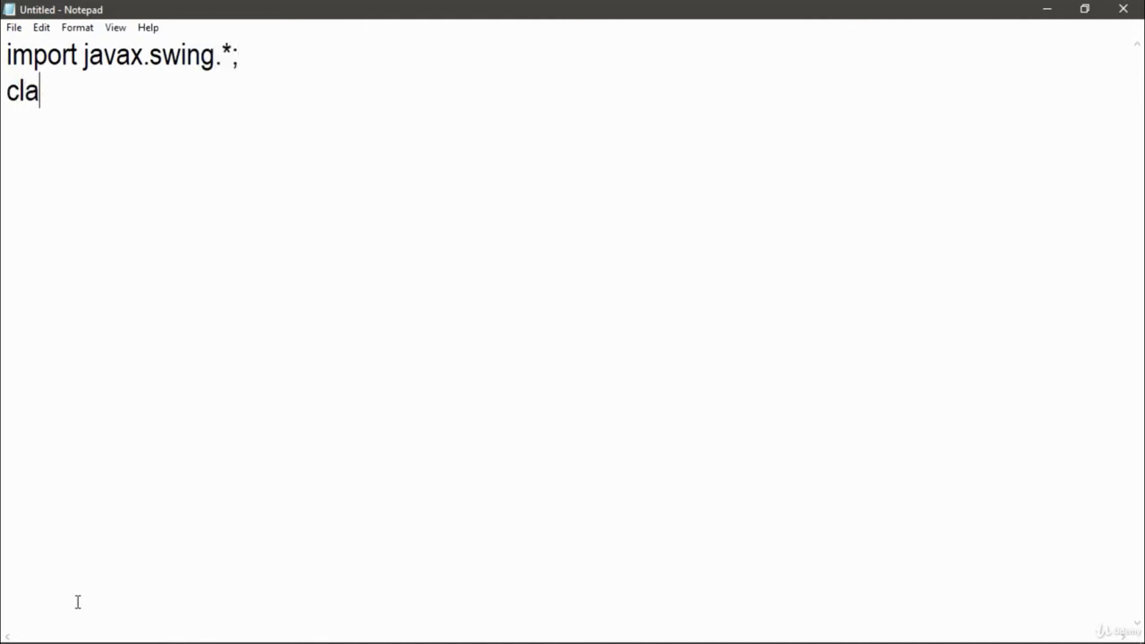
{"action": "type", "text": "ss LabelEx"}
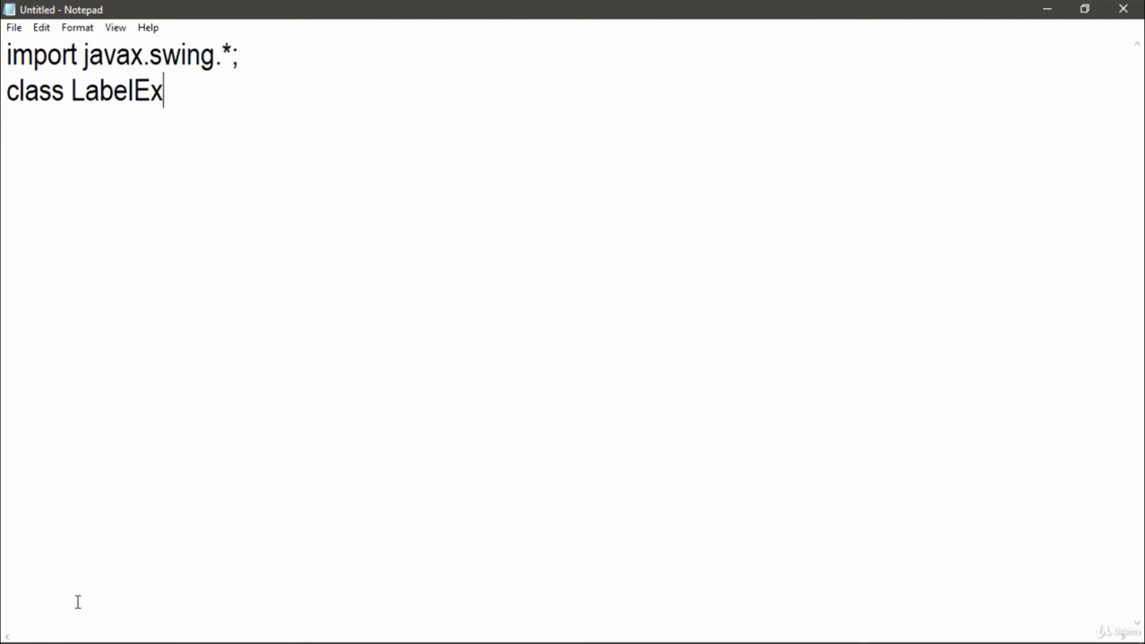
{"action": "type", "text": "ample"}
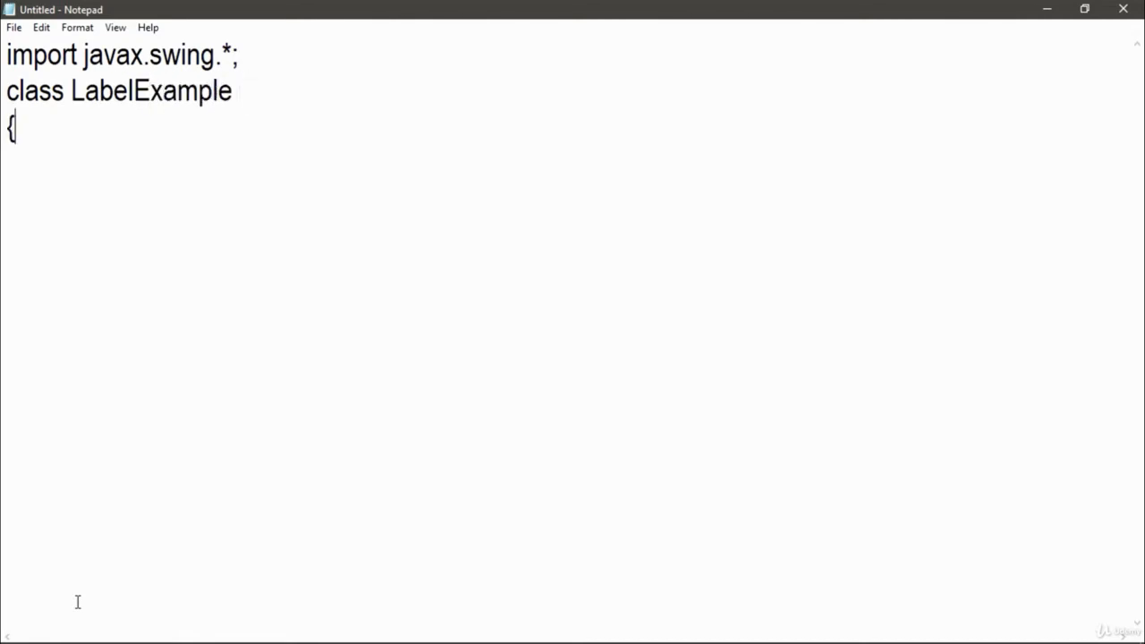
- Add the main method header: public static void main(String args[])
{"action": "type", "text": "public"}
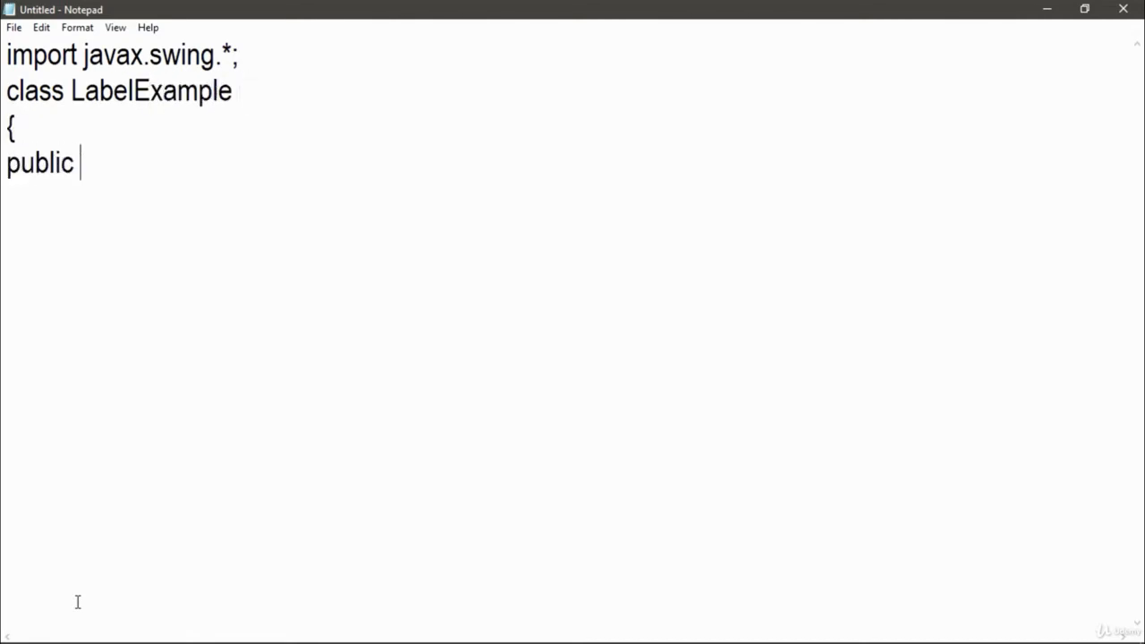
{"action": "type", "text": "static v"}
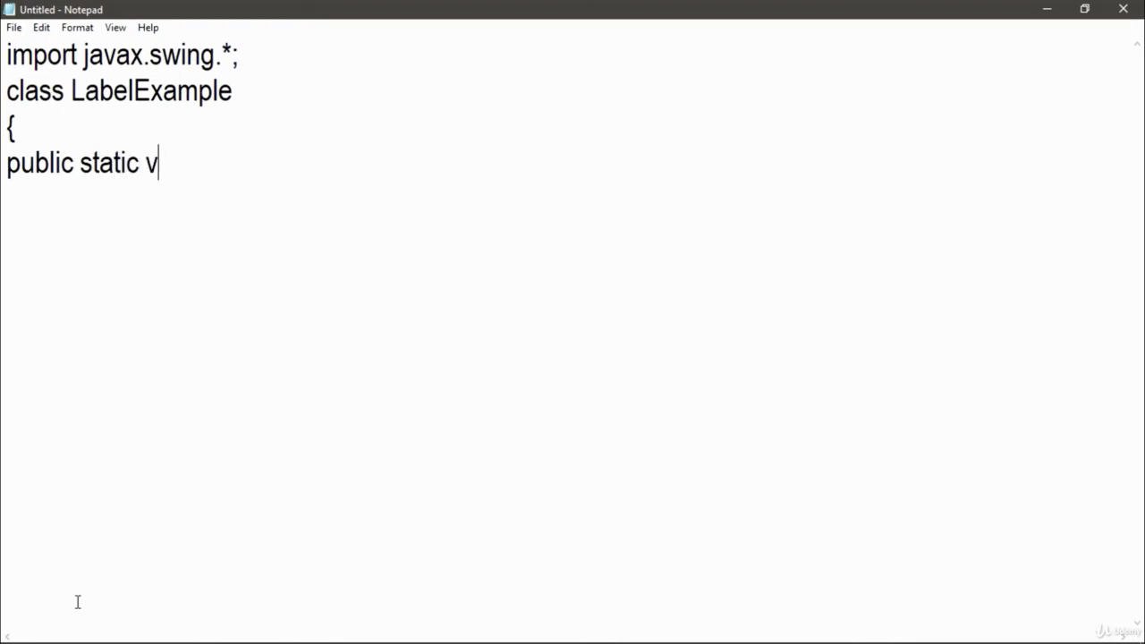
{"action": "type", "text": "oid main("}
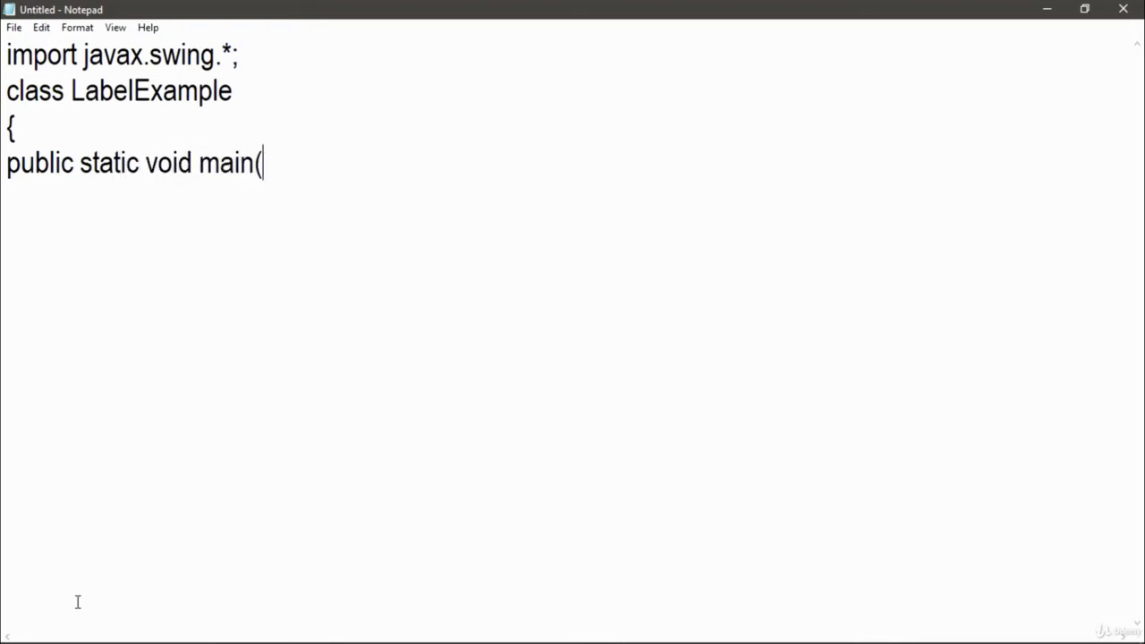
{"action": "type", "text": "String arg"}
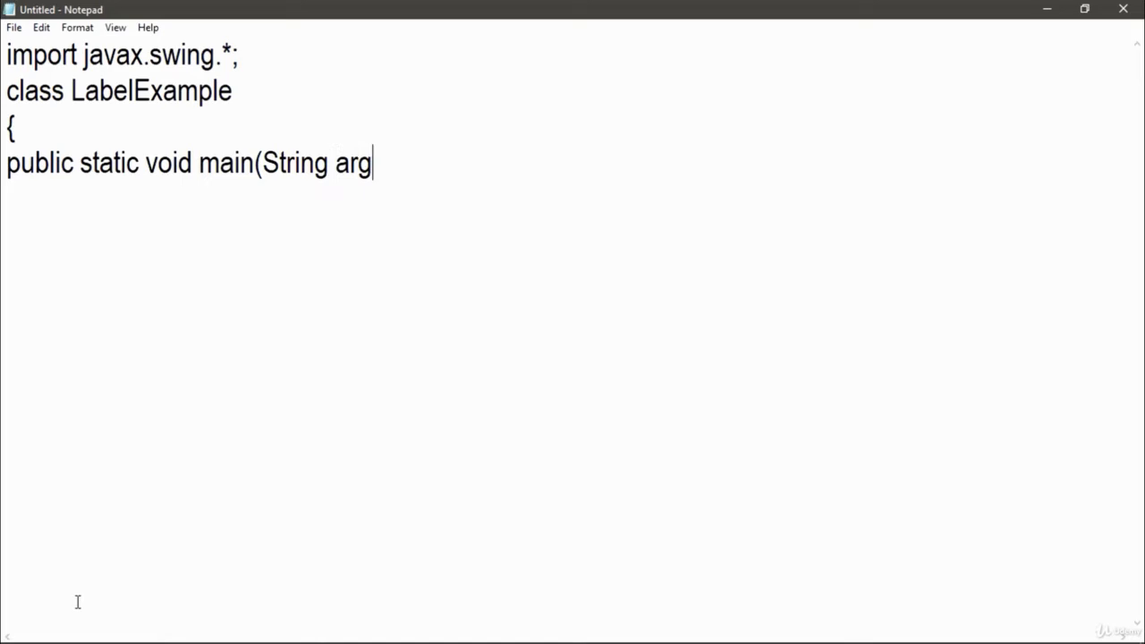
{"action": "type", "text": "s[])"}
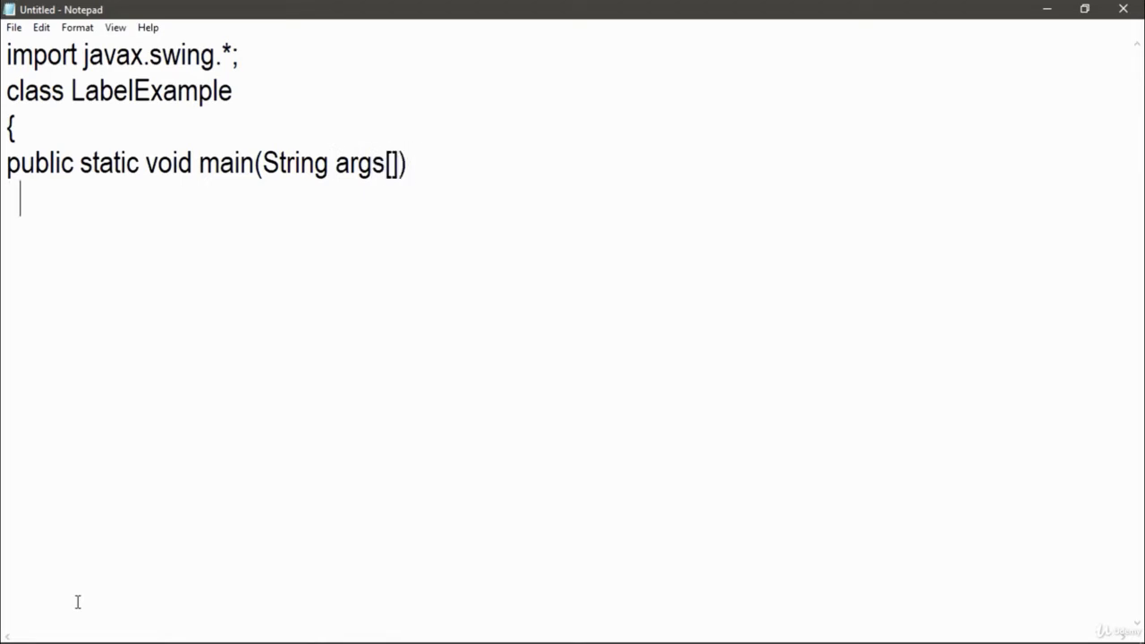
- Open main's body, create JFrame f titled "Label Example", and declare JLabel l1, l2
{"action": "type", "text": "{"}
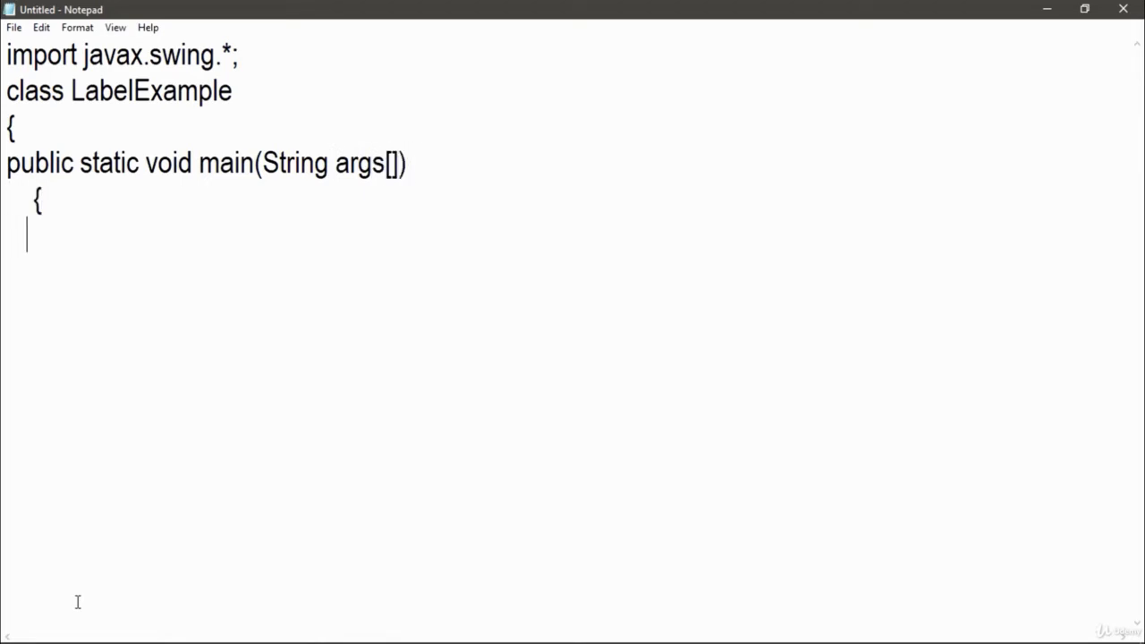
{"action": "type", "text": "JFrame"}
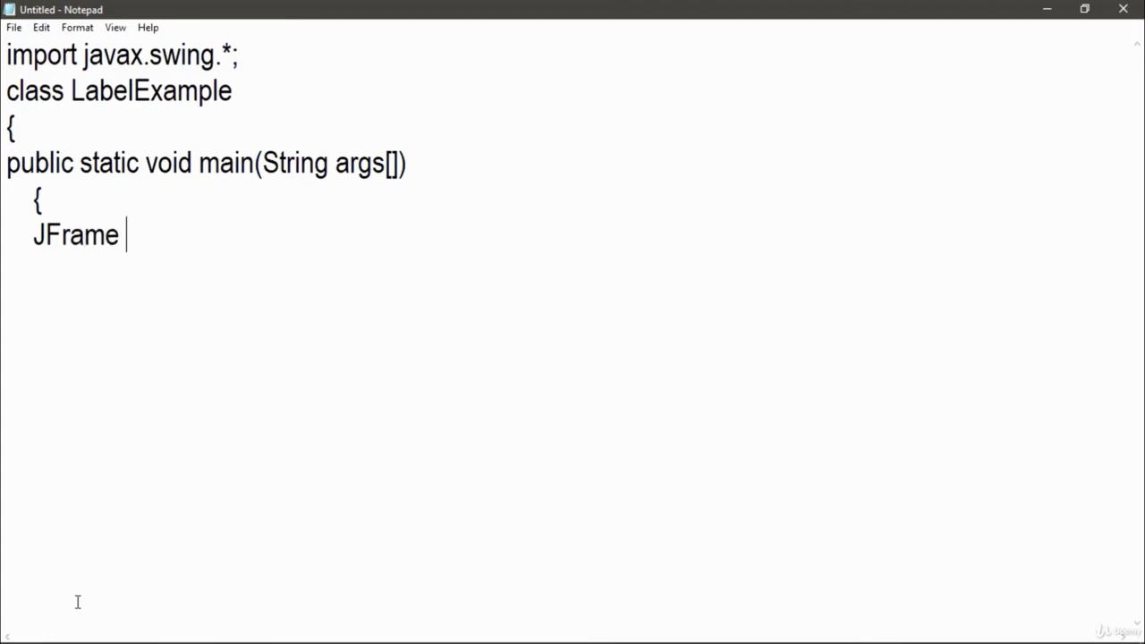
{"action": "type", "text": "f= new JF"}
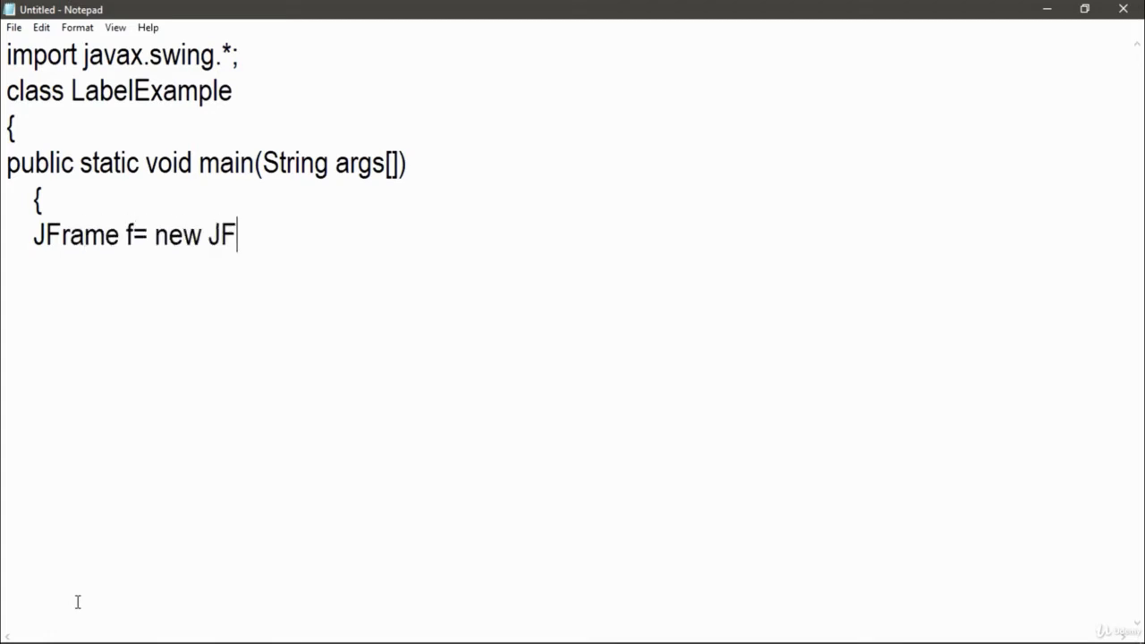
{"action": "type", "text": "rame(\"Lab"}
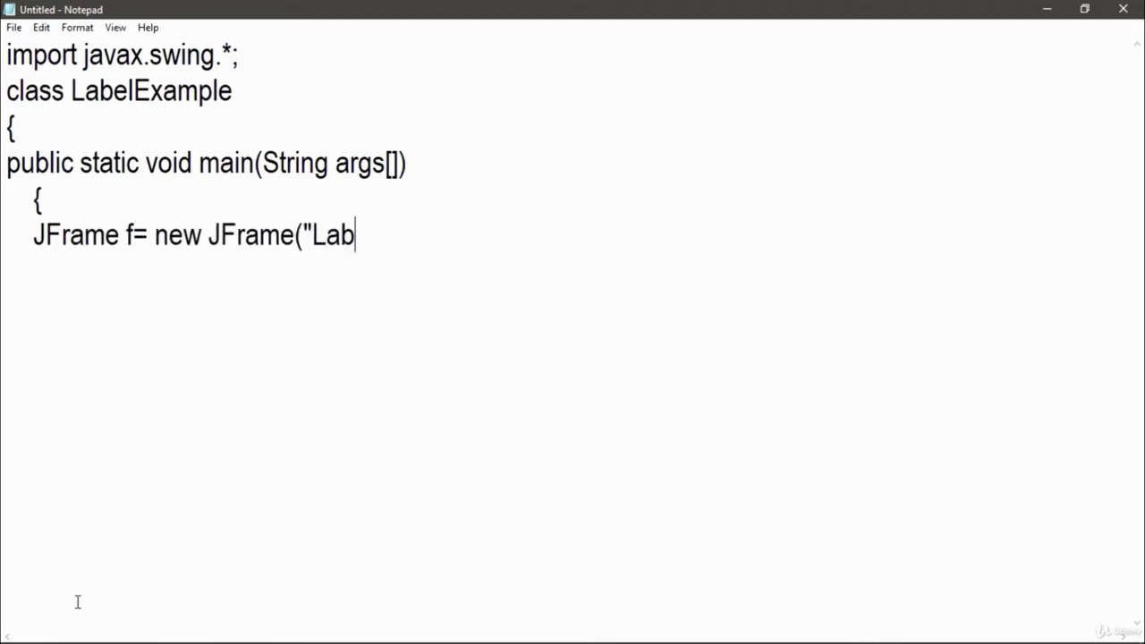
{"action": "type", "text": "el Exam"}
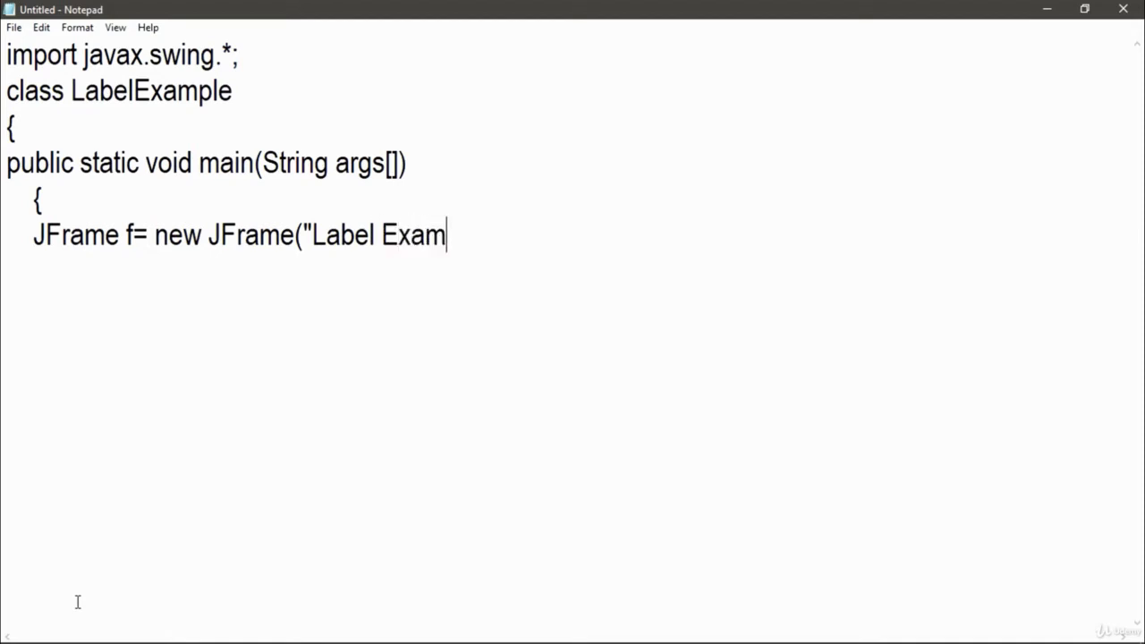
{"action": "type", "text": "ple\");"}
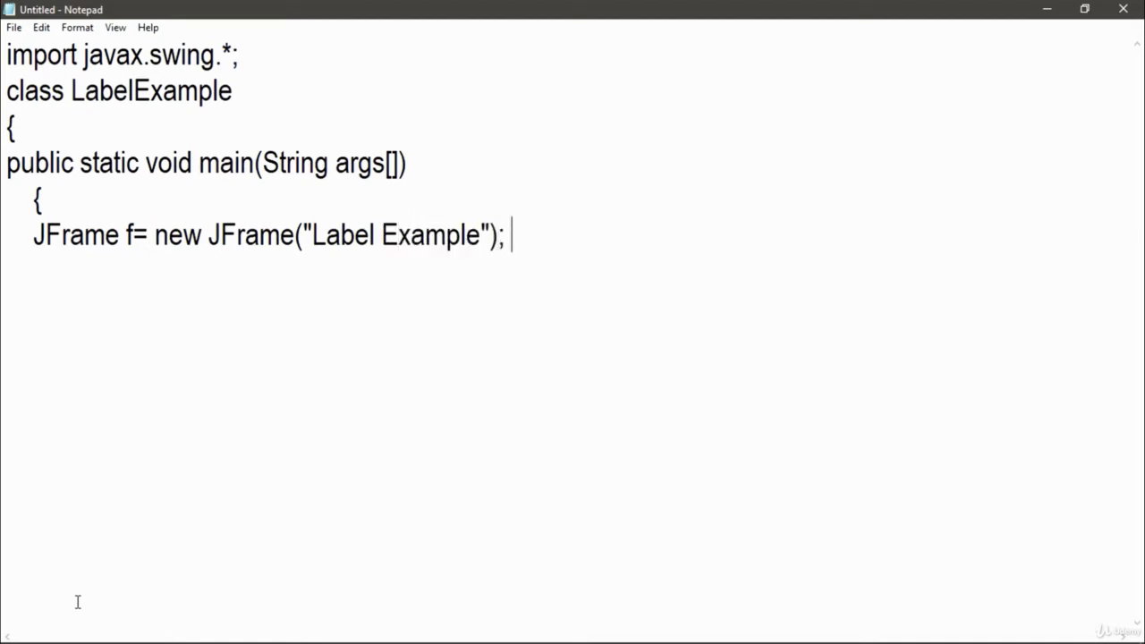
{"action": "type", "text": "JLa"}
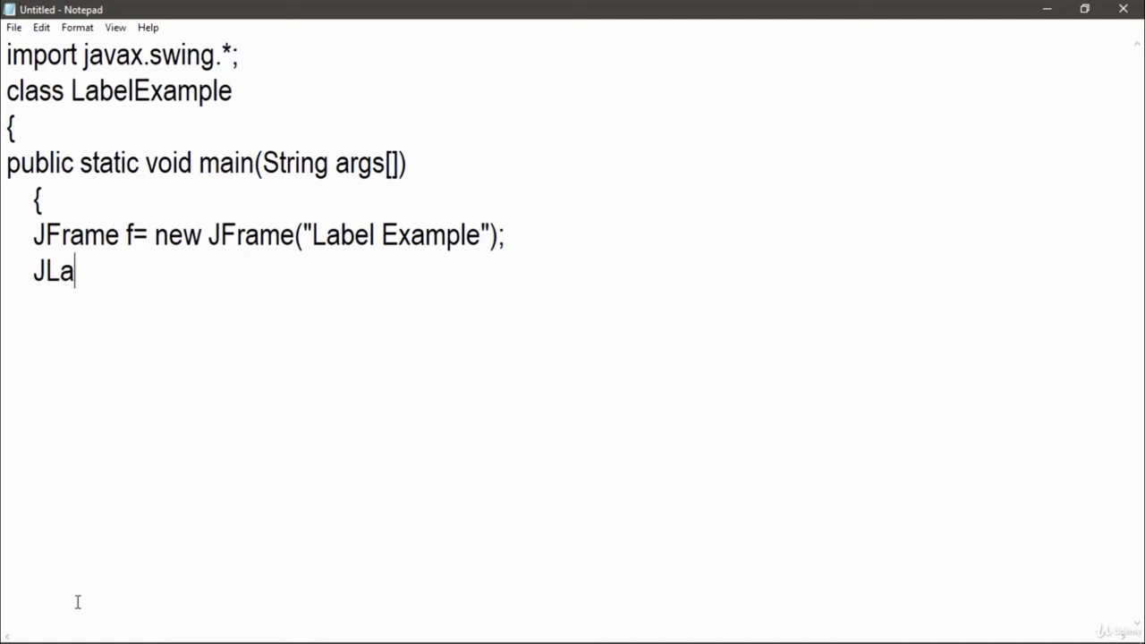
{"action": "type", "text": "bel l1,l2;"}
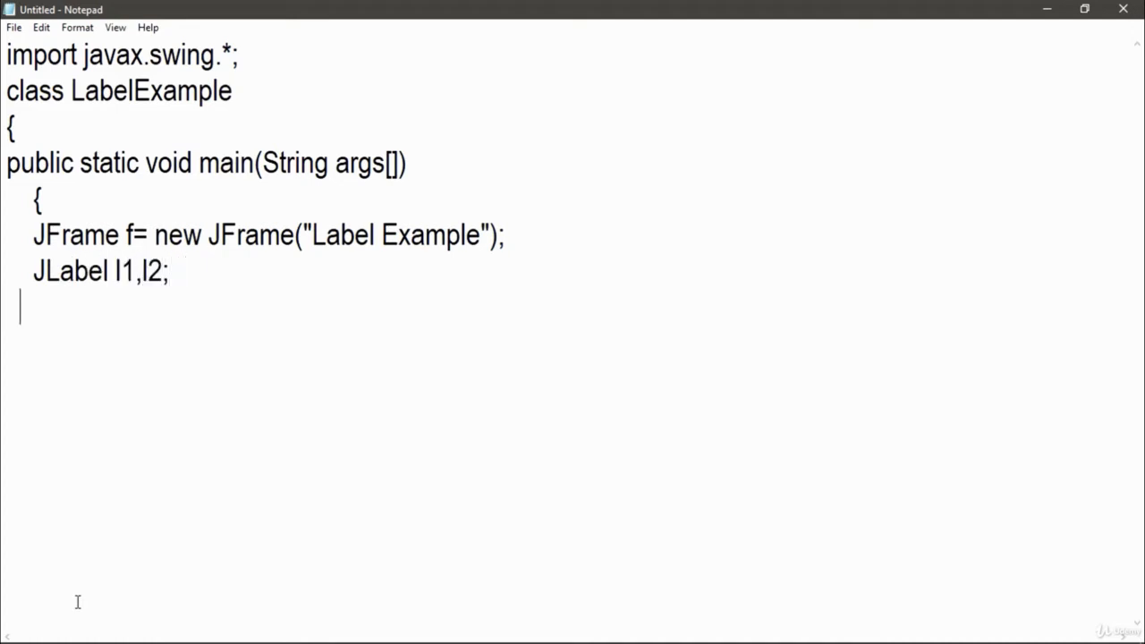
- Create l1 as a JLabel reading "First Label." with bounds 50, 50, 100, 30
{"action": "type", "text": "l1=new JL"}
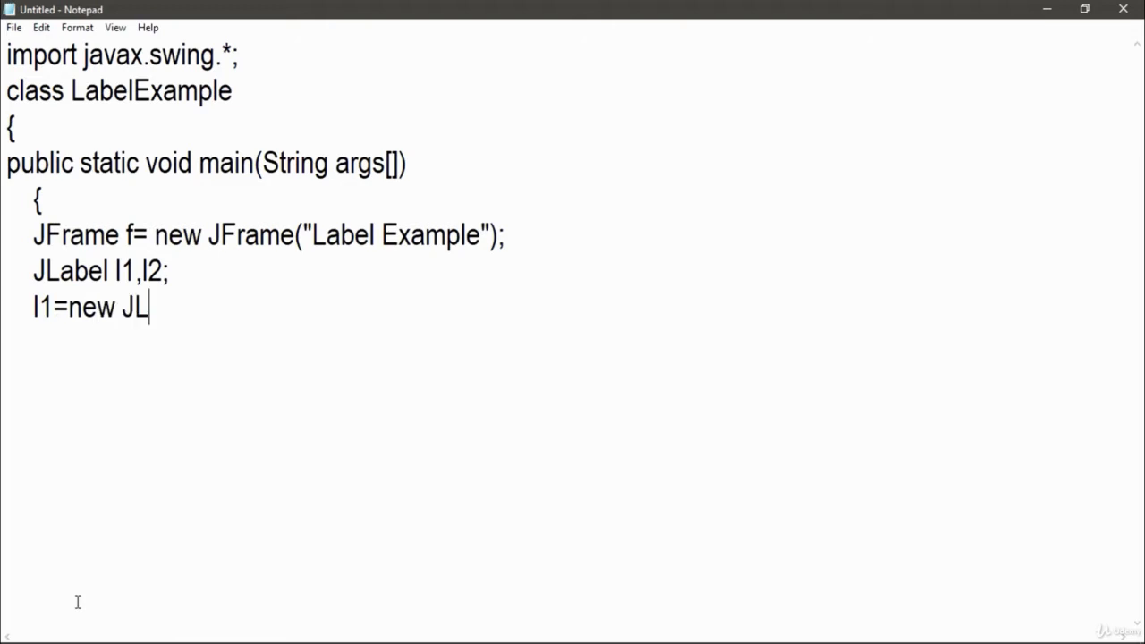
{"action": "type", "text": "abel(\"Fir"}
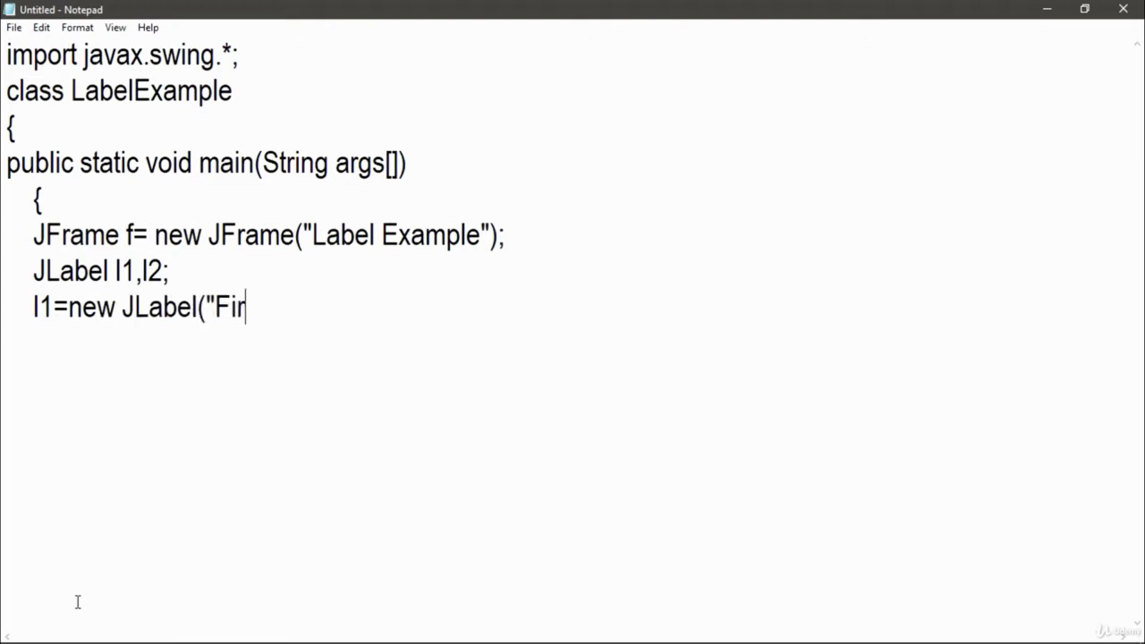
{"action": "type", "text": "st Label.\""}
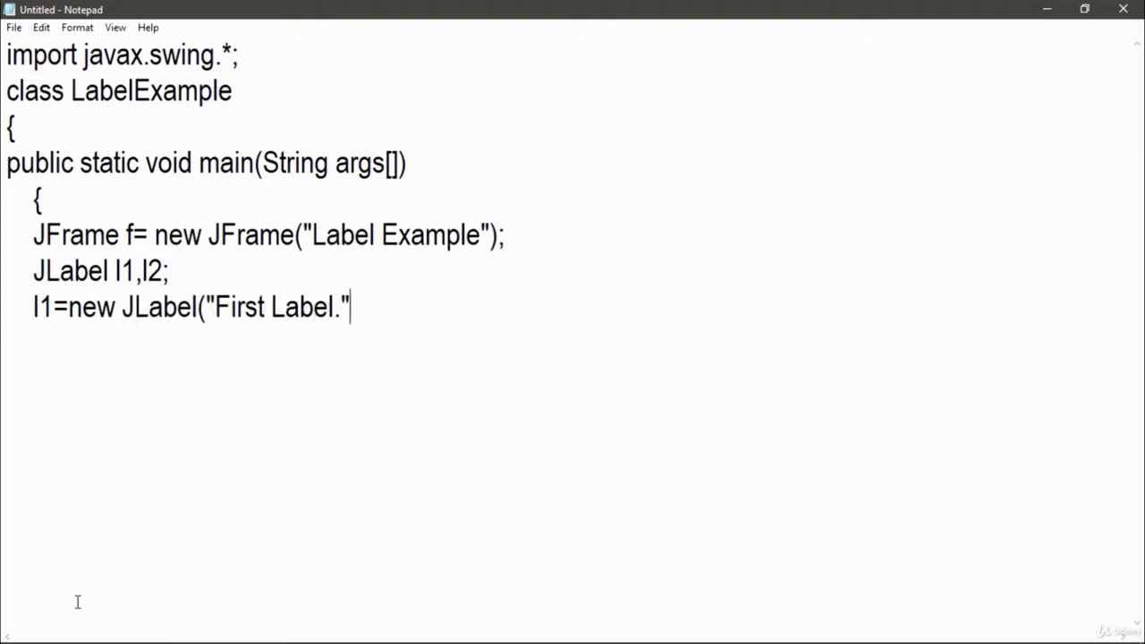
{"action": "type", "text": ");"}
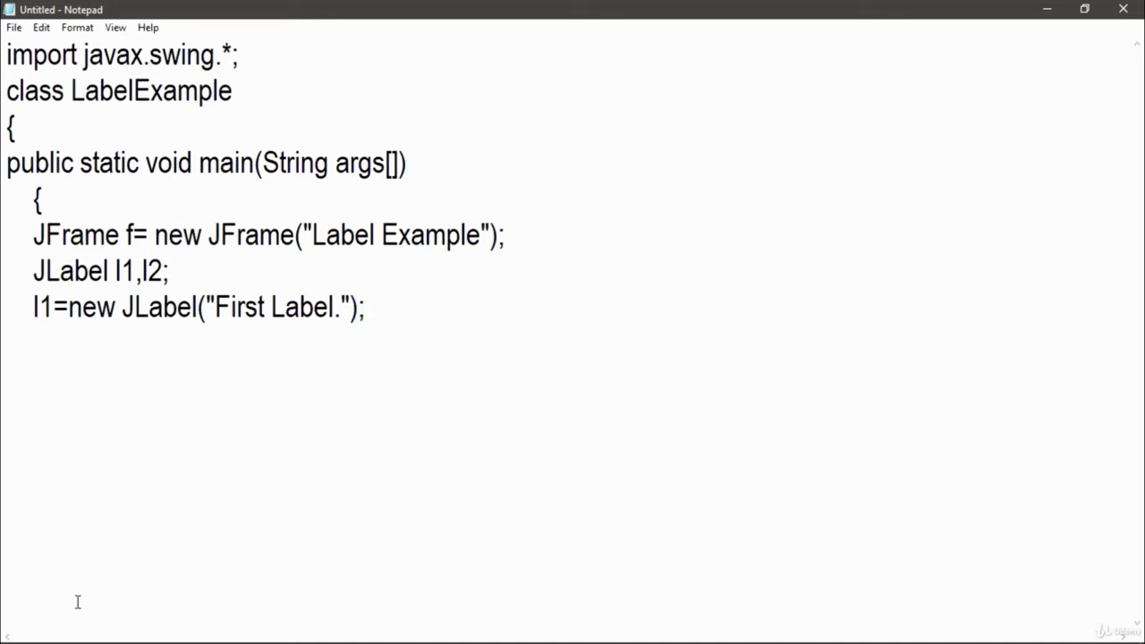
{"action": "type", "text": "l1"}
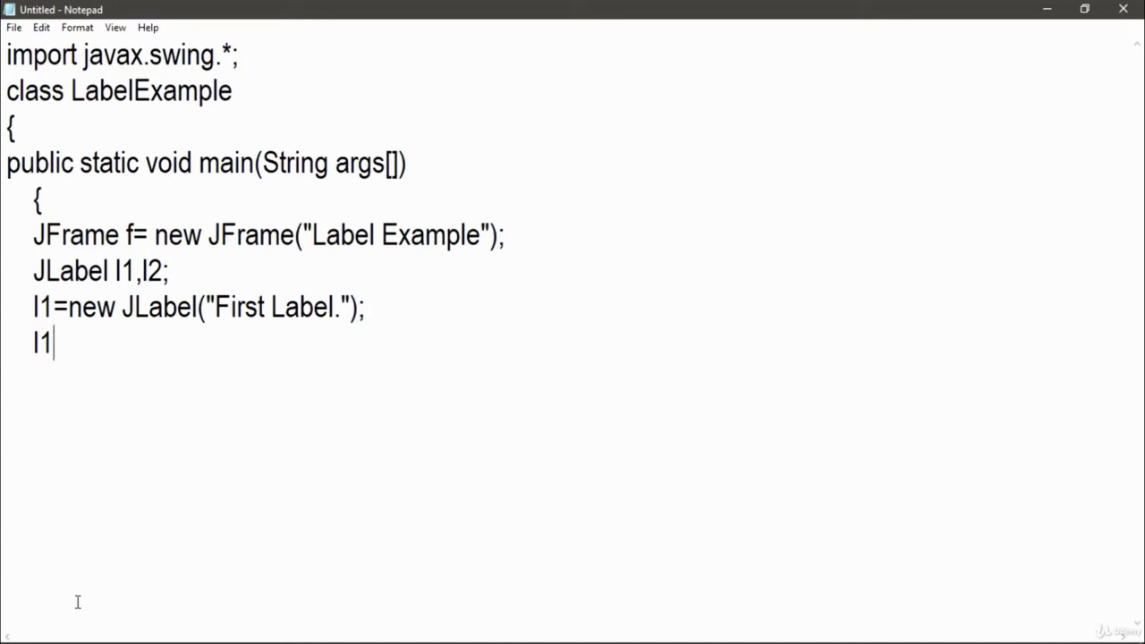
{"action": "type", "text": ".setBou"}
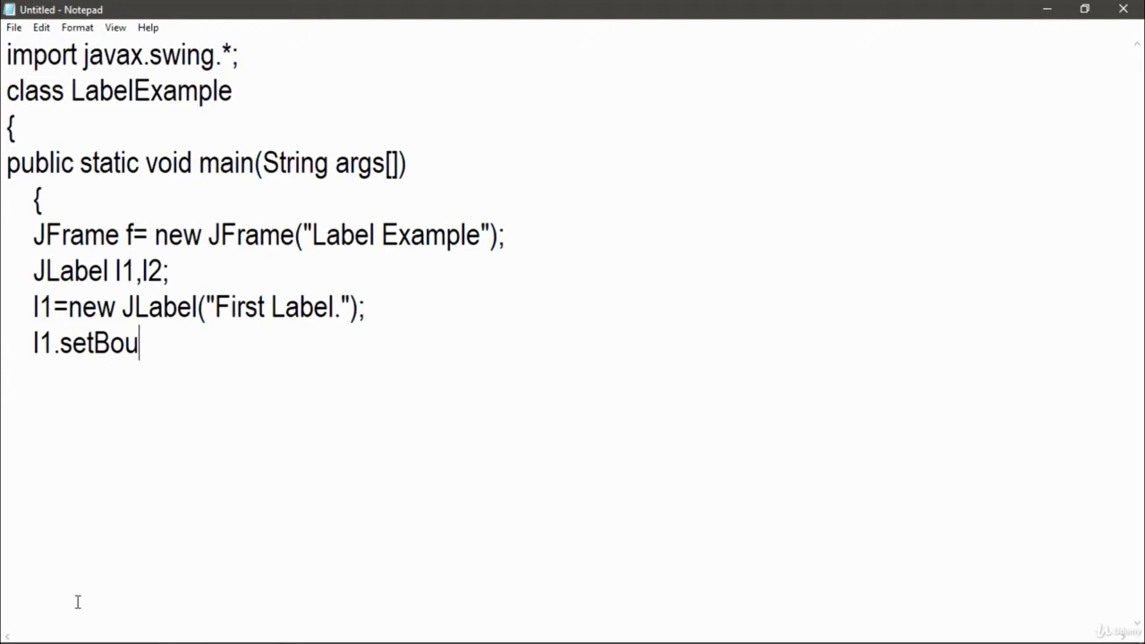
{"action": "type", "text": "nds(50,50,"}
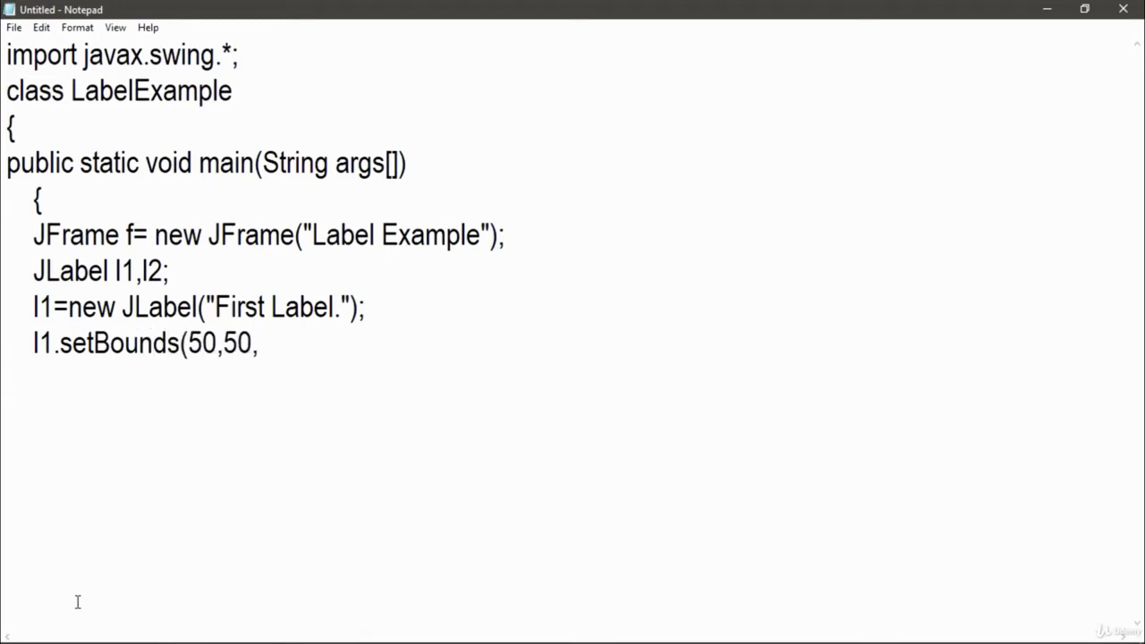
{"action": "type", "text": "100,30);"}
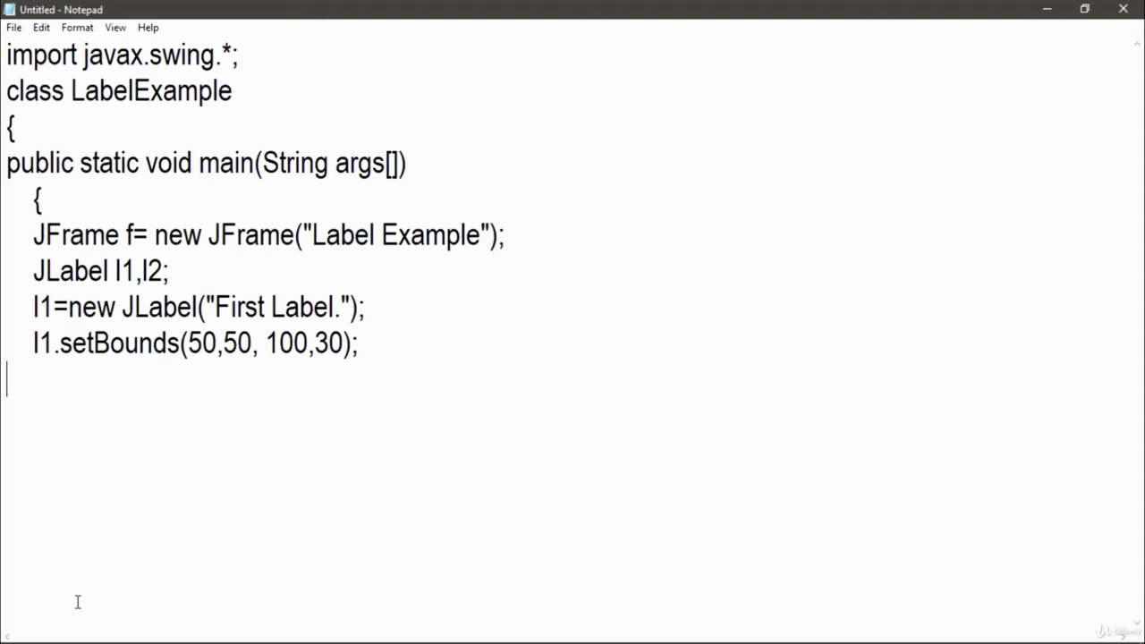
- Create l2 as a JLabel reading "Second Label." with bounds 50, 100, 100, 30
{"action": "type", "text": "l2=new"}
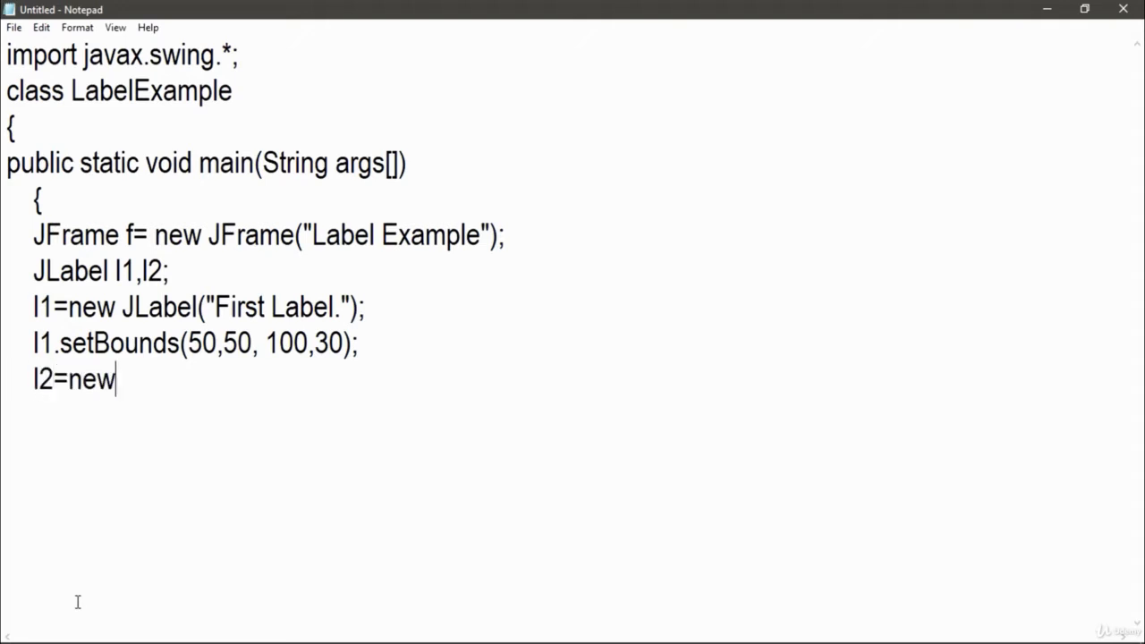
{"action": "type", "text": "JLabel"}
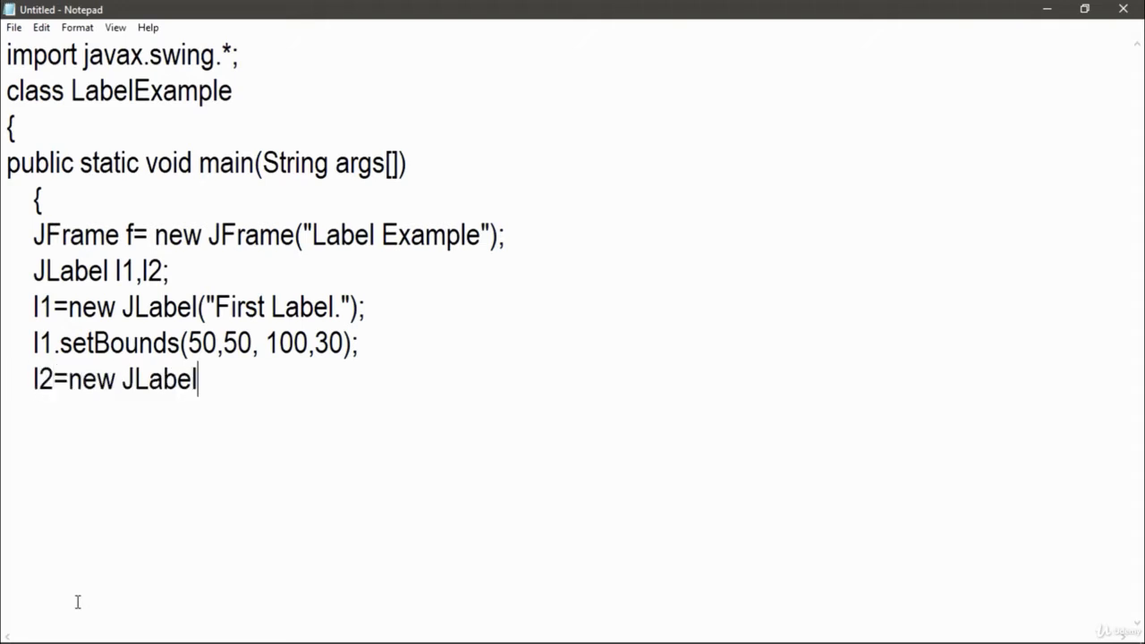
{"action": "type", "text": "(\"Second L"}
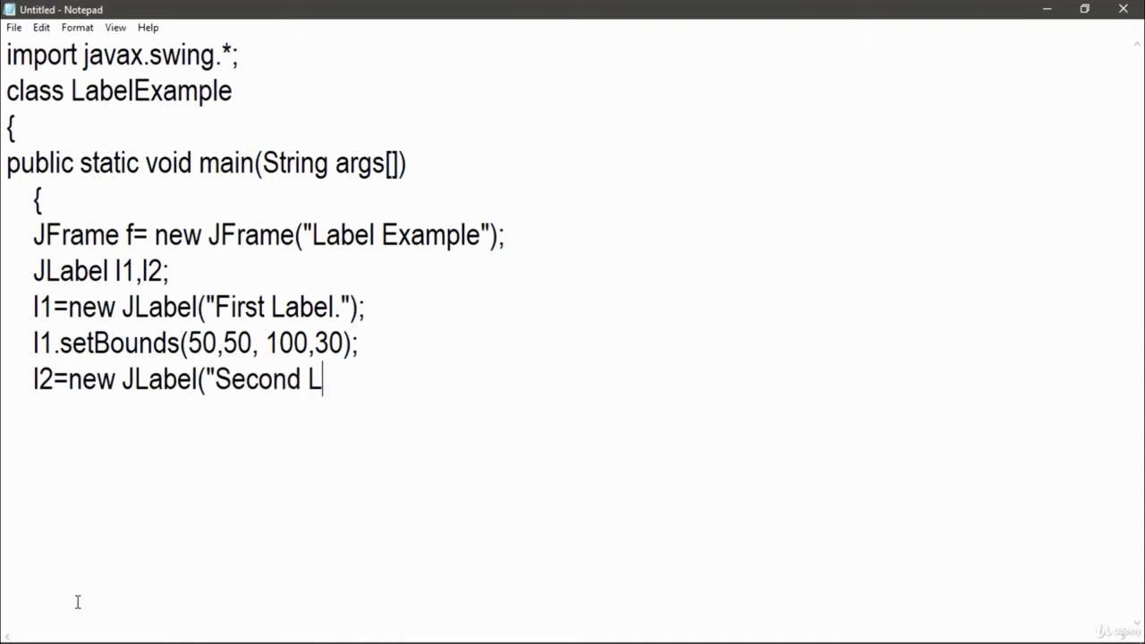
{"action": "type", "text": "abel.\");"}
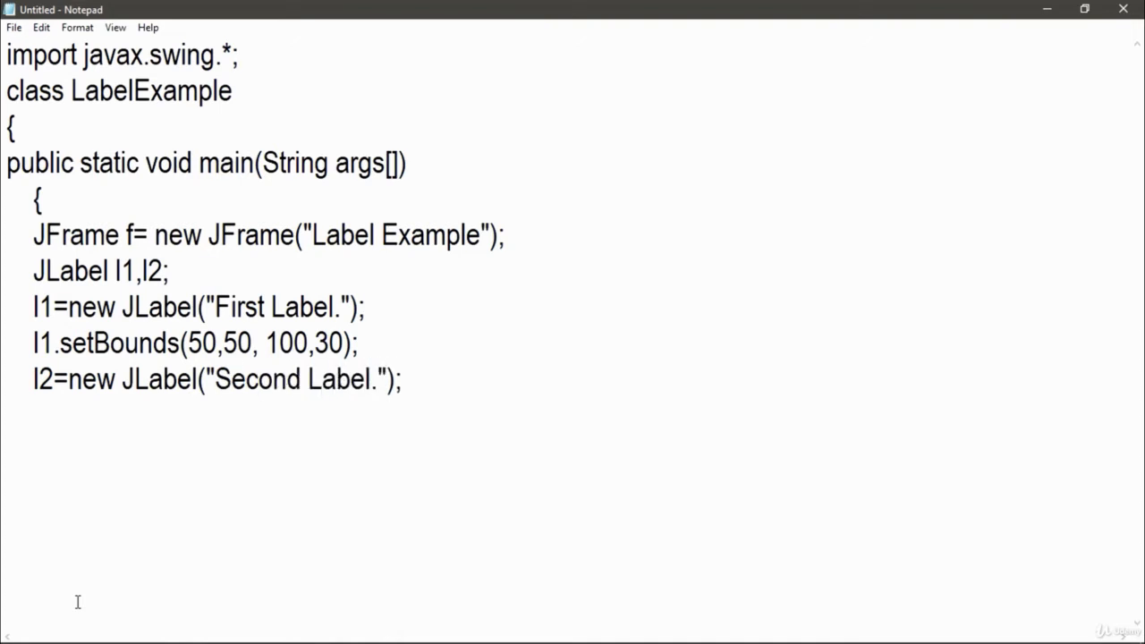
{"action": "key", "text": "Enter"}
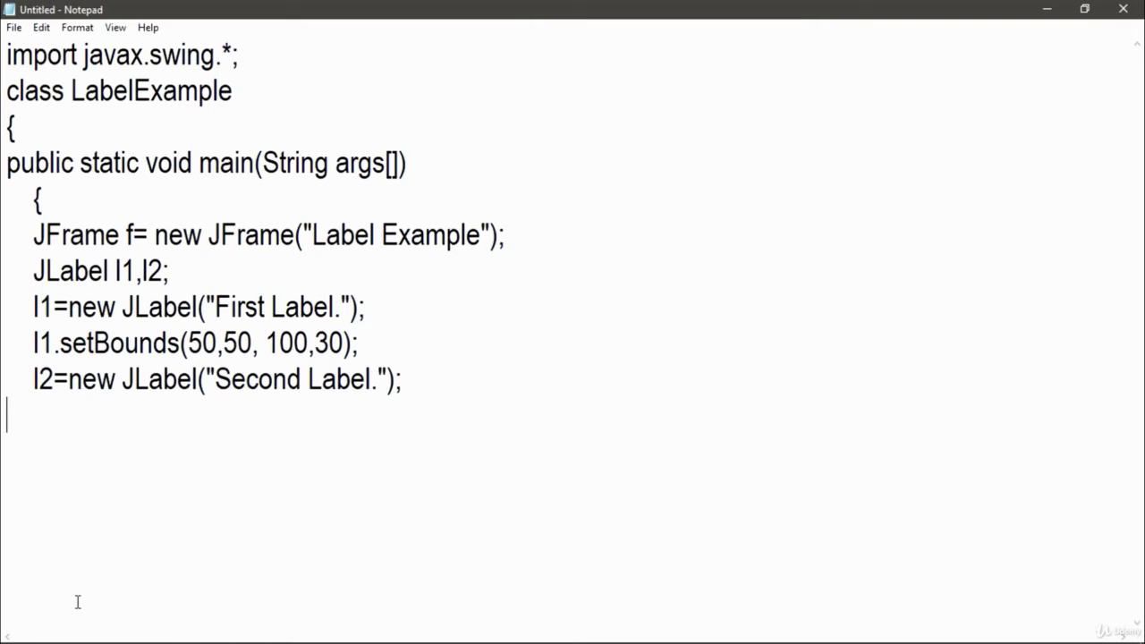
{"action": "type", "text": "l2.setB"}
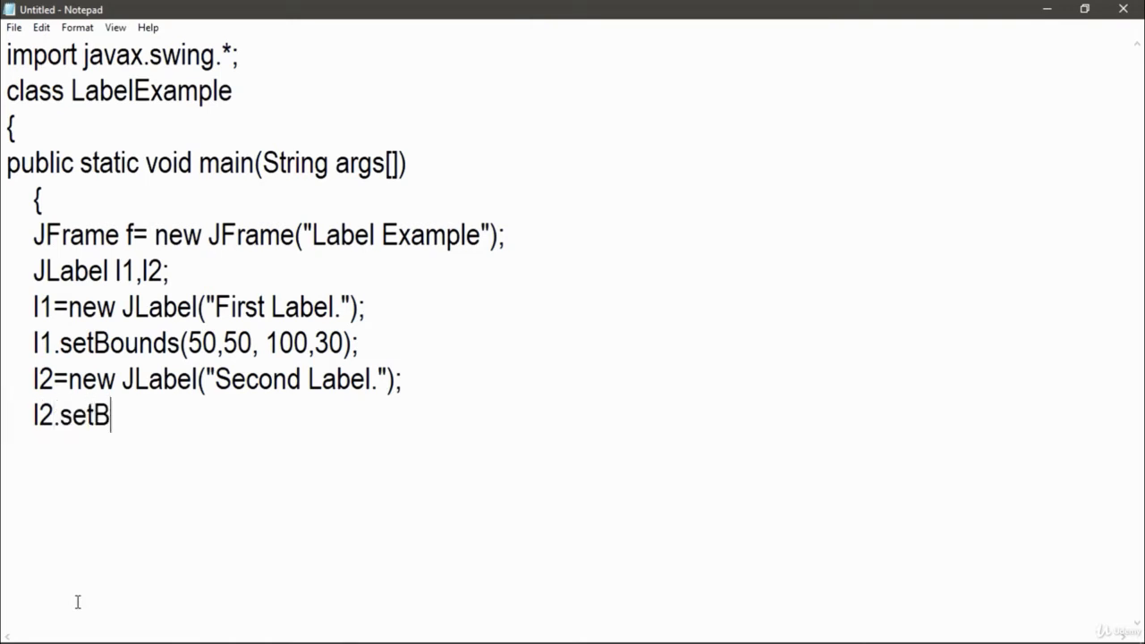
{"action": "type", "text": "ounds(50,10"}
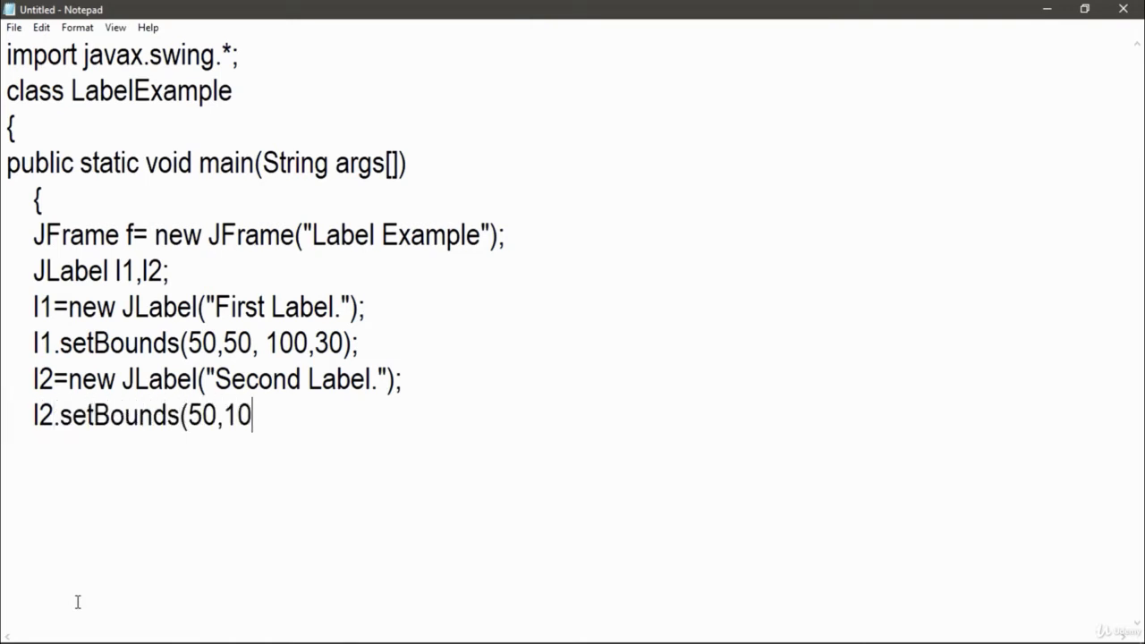
{"action": "type", "text": "0, 100,30);"}
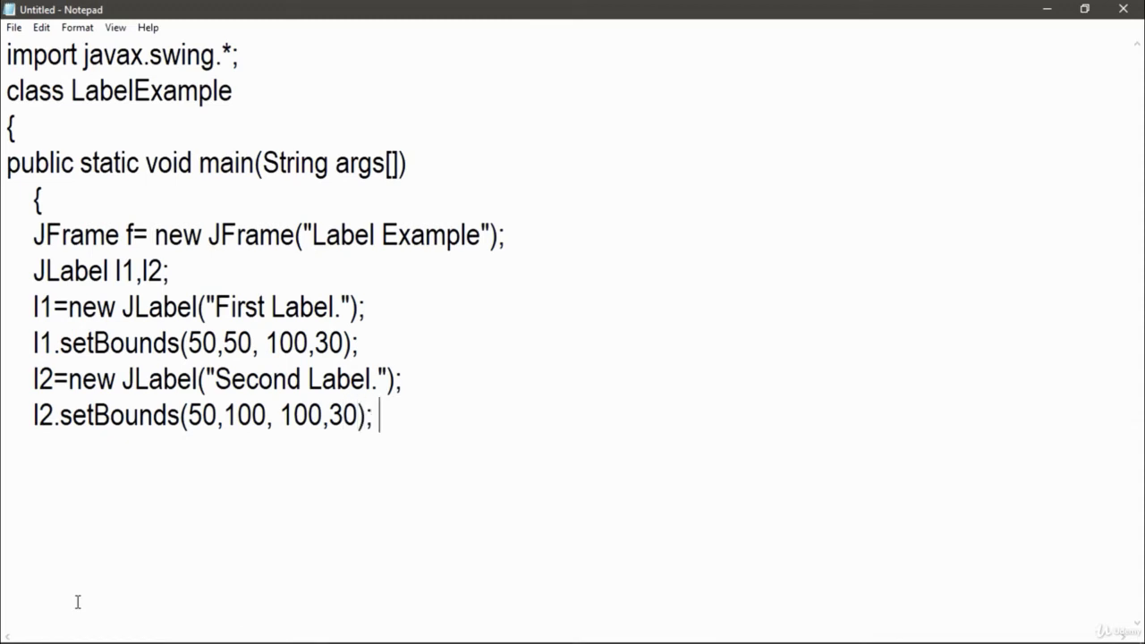
{"action": "key", "text": "Enter"}
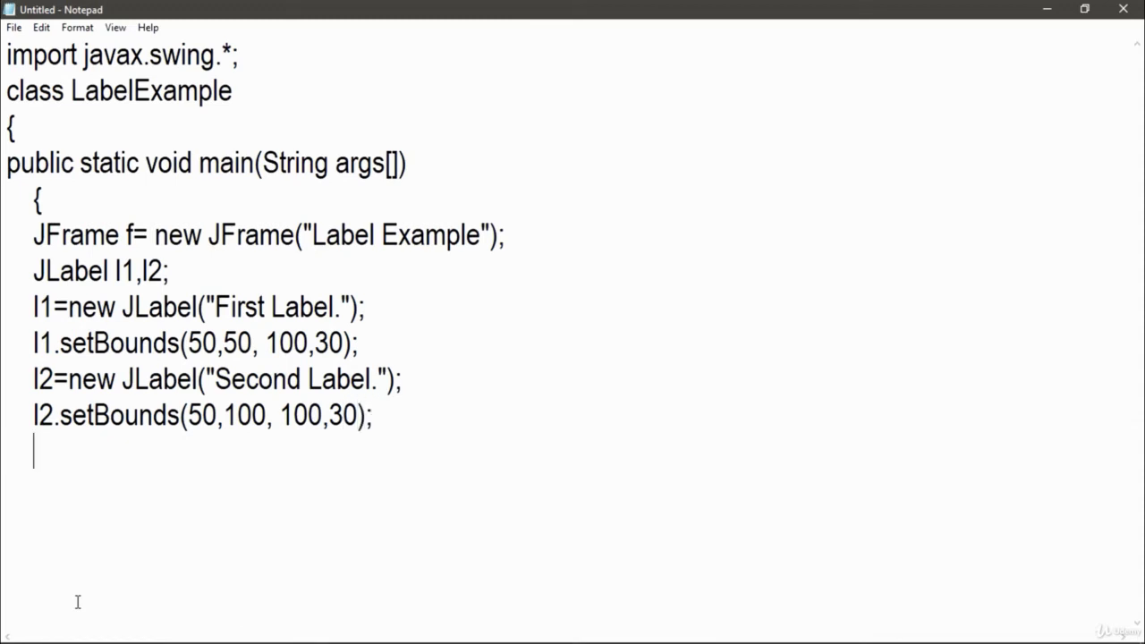
- Add l1 and l2 to the frame and set its size to 300 by 300
{"action": "type", "text": "f.add(l1);"}
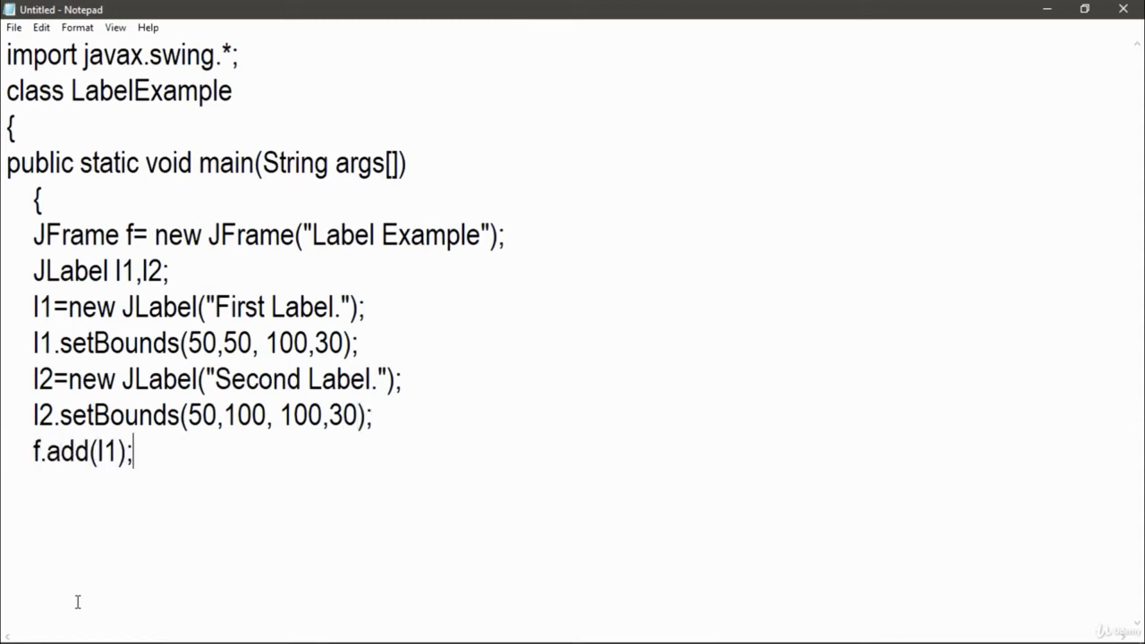
{"action": "type", "text": "f.add(l2)"}
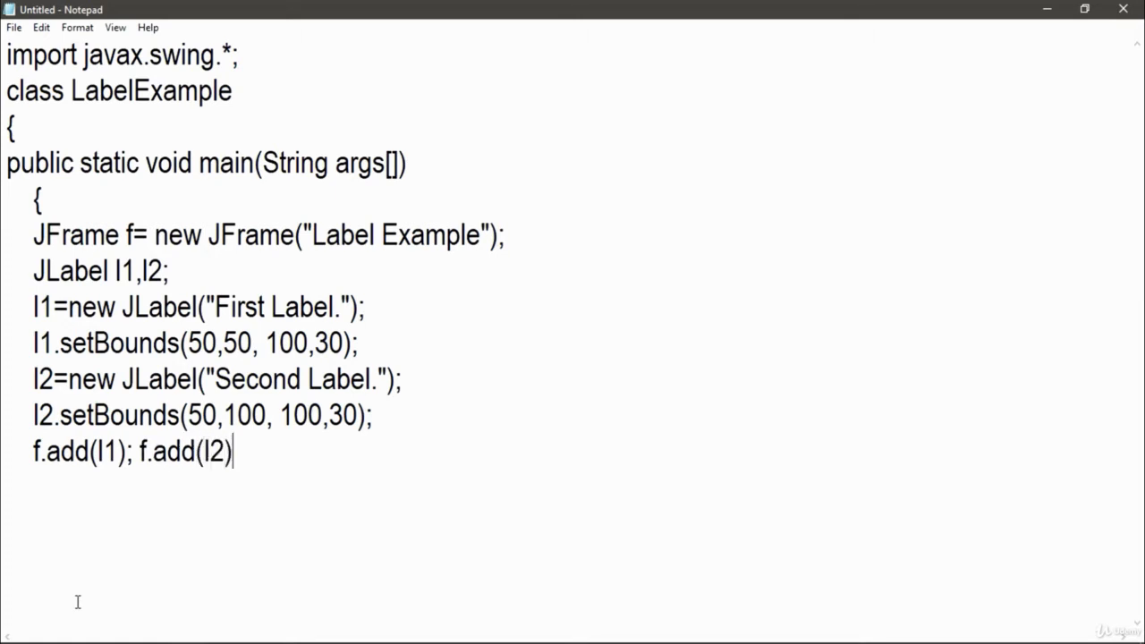
{"action": "type", "text": ";"}
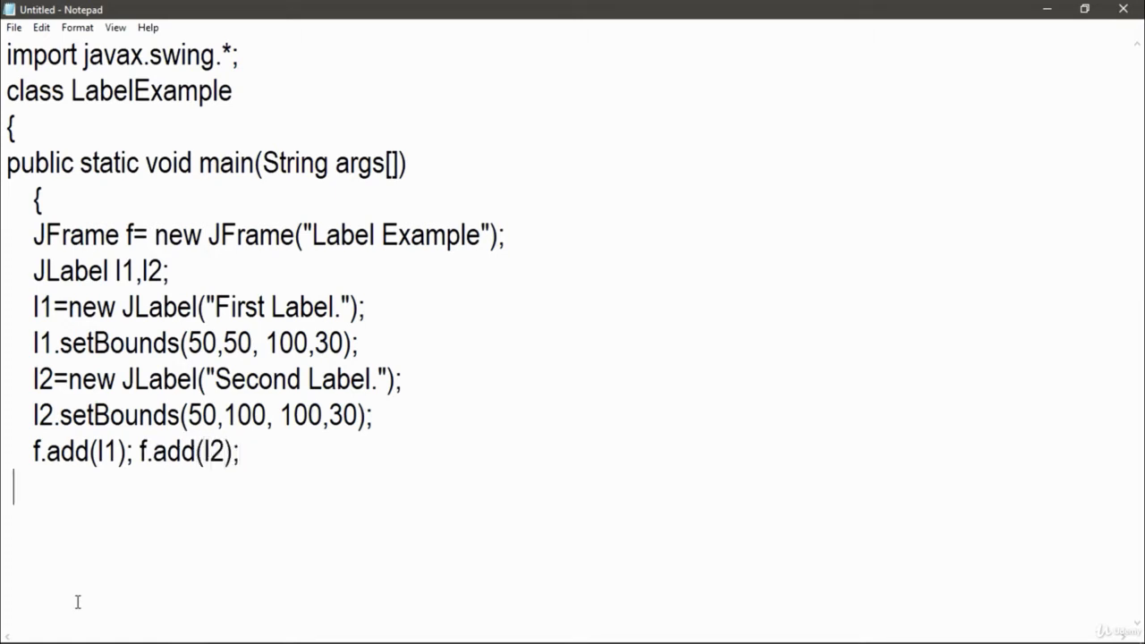
{"action": "type", "text": "f.setSize"}
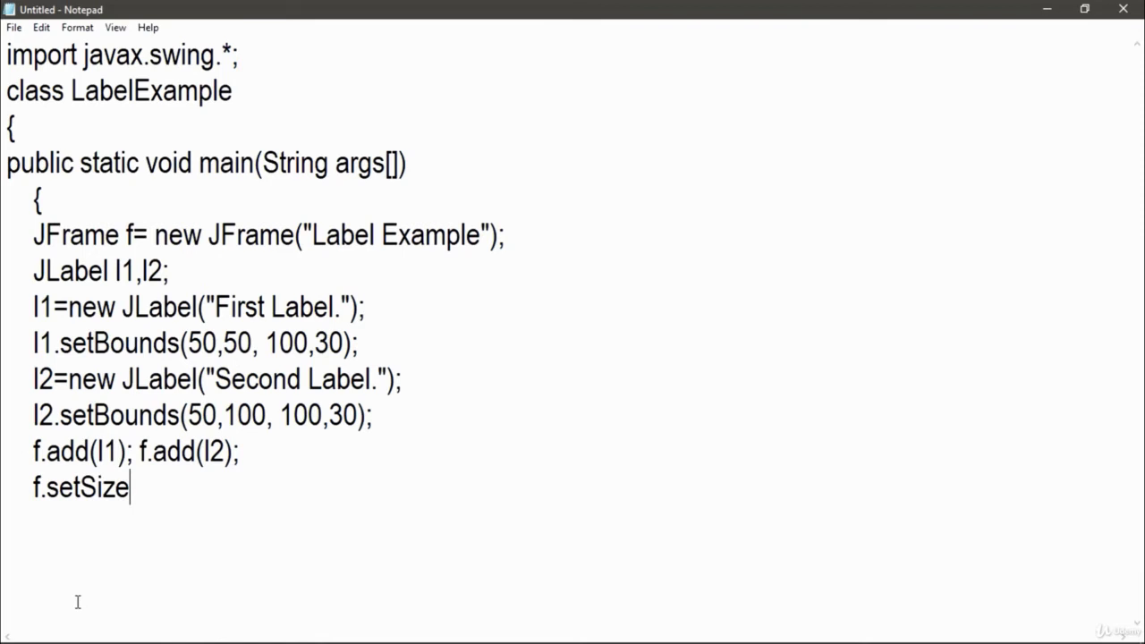
{"action": "type", "text": "(300,300);"}
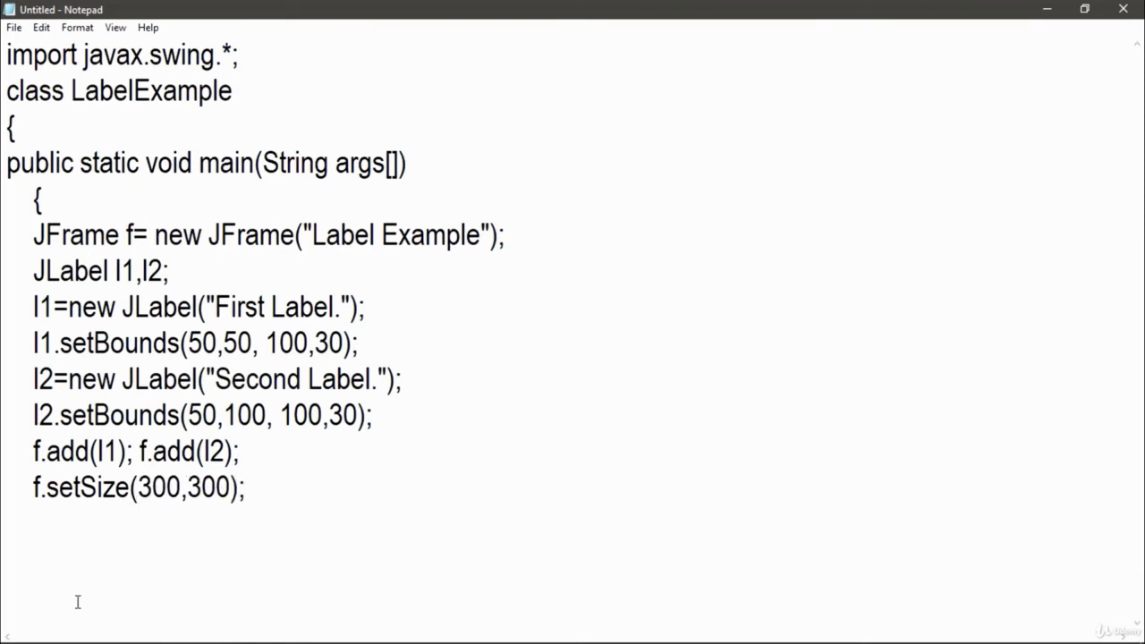
{"action": "key", "text": "Enter"}
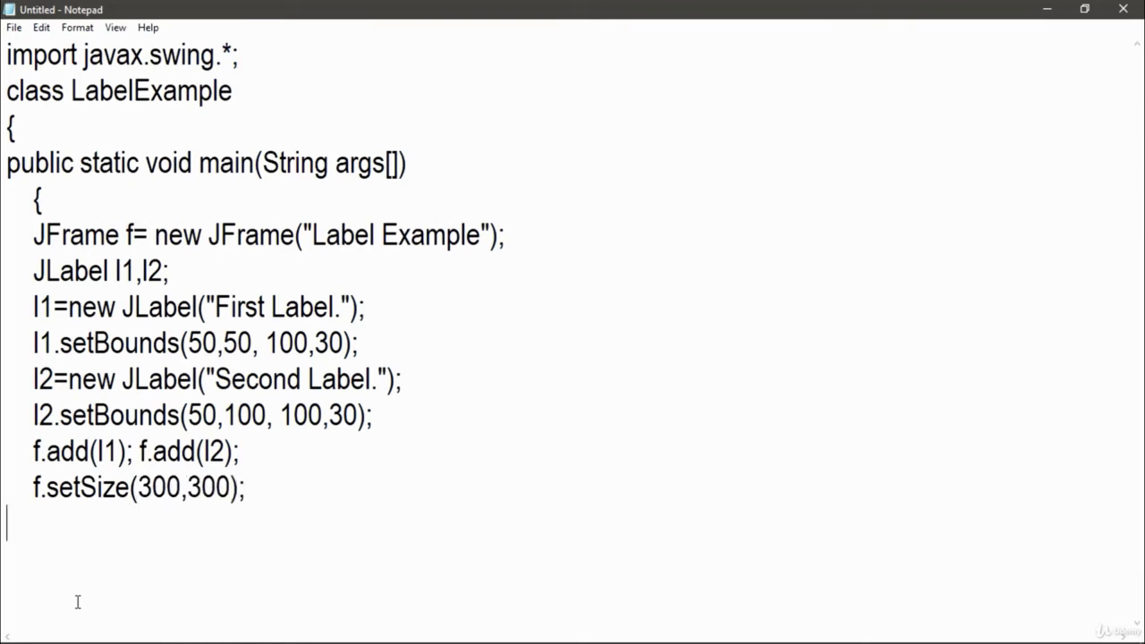
- Set the frame's layout to null and make it visible
{"action": "type", "text": "f.set"}
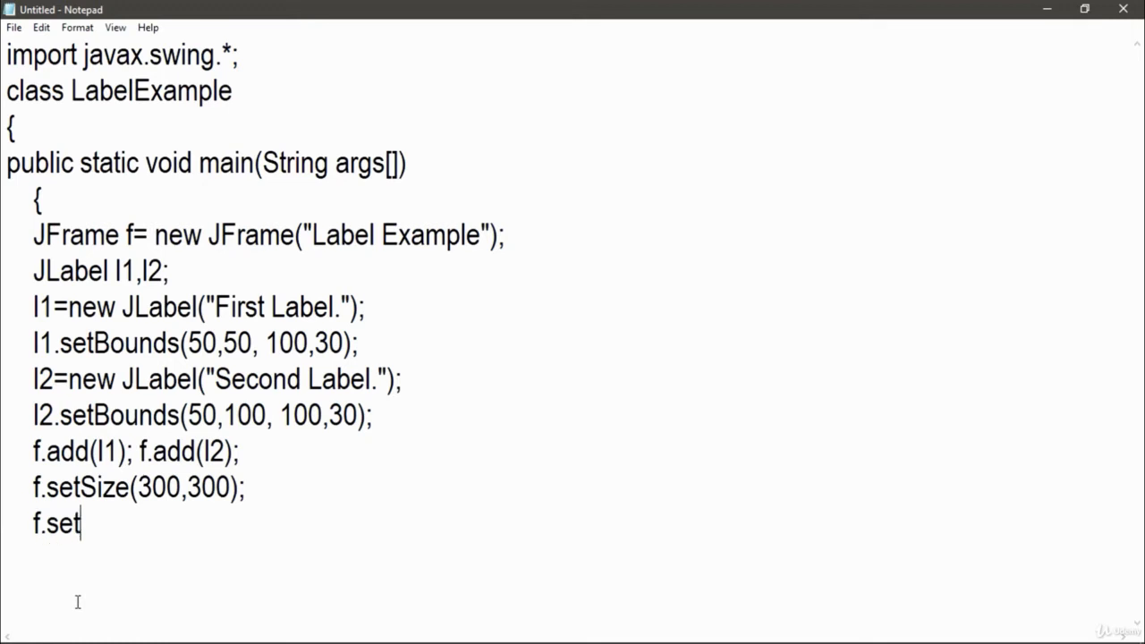
{"action": "type", "text": "Layout(null"}
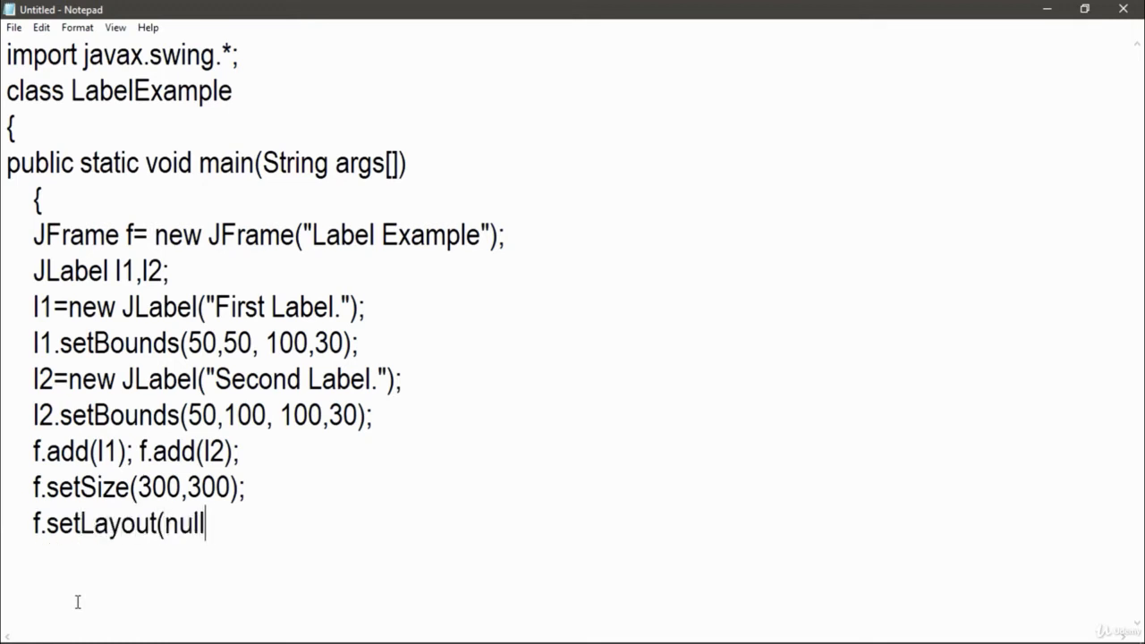
{"action": "type", "text": ");"}
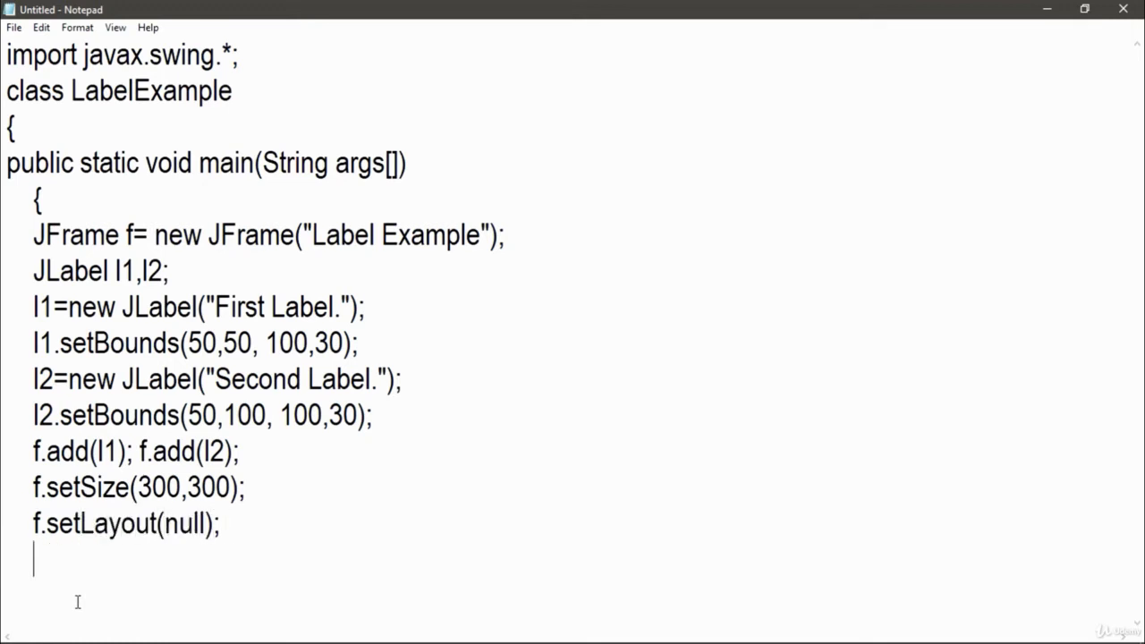
{"action": "type", "text": "f.set"}
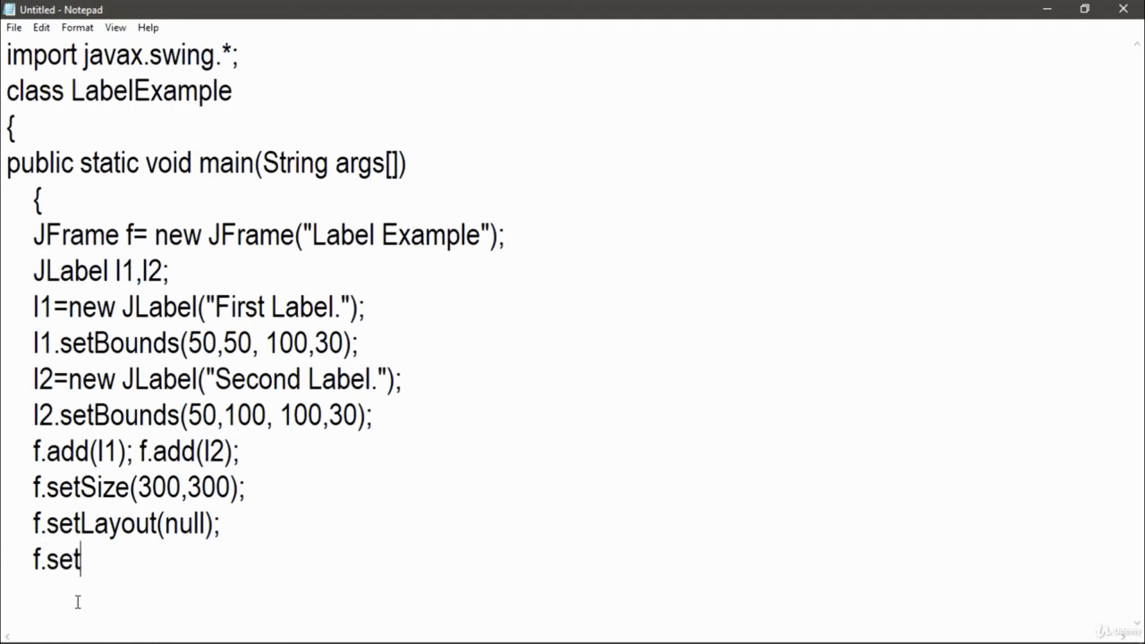
{"action": "type", "text": "Visible(tru"}
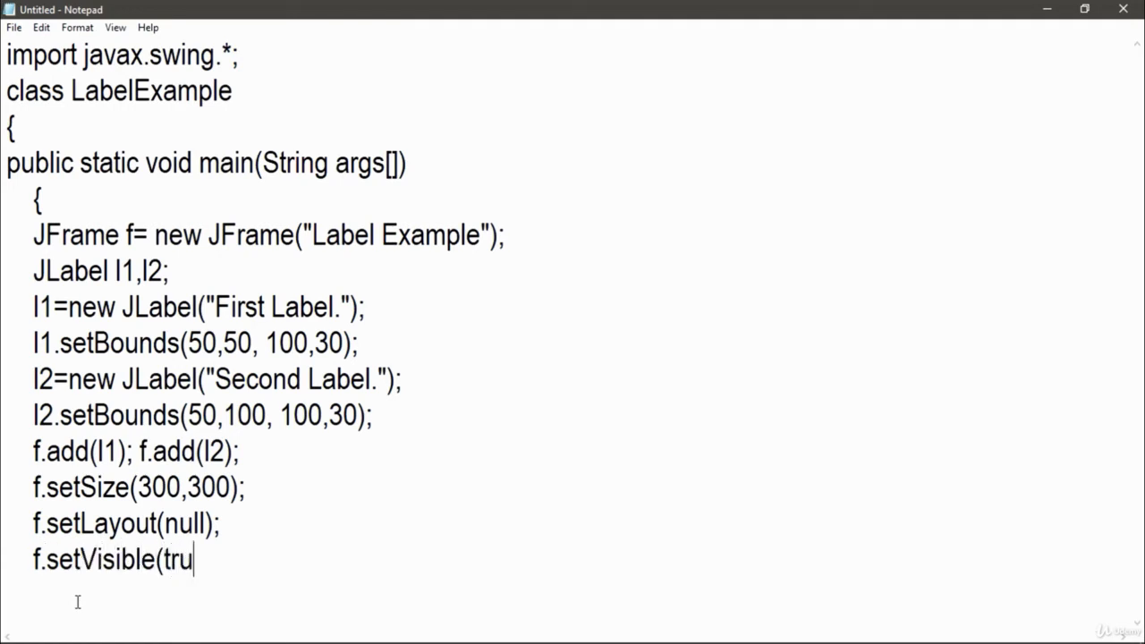
{"action": "type", "text": "e);"}
{"action": "type", "text": "}"}
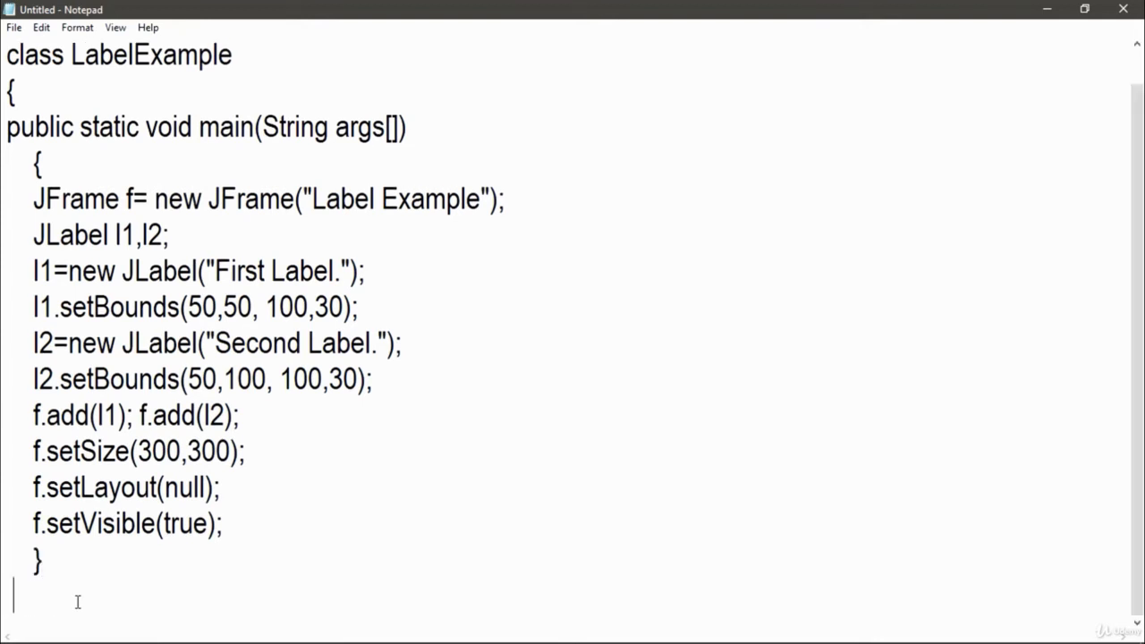
{"action": "key", "text": "ctrl+s"}
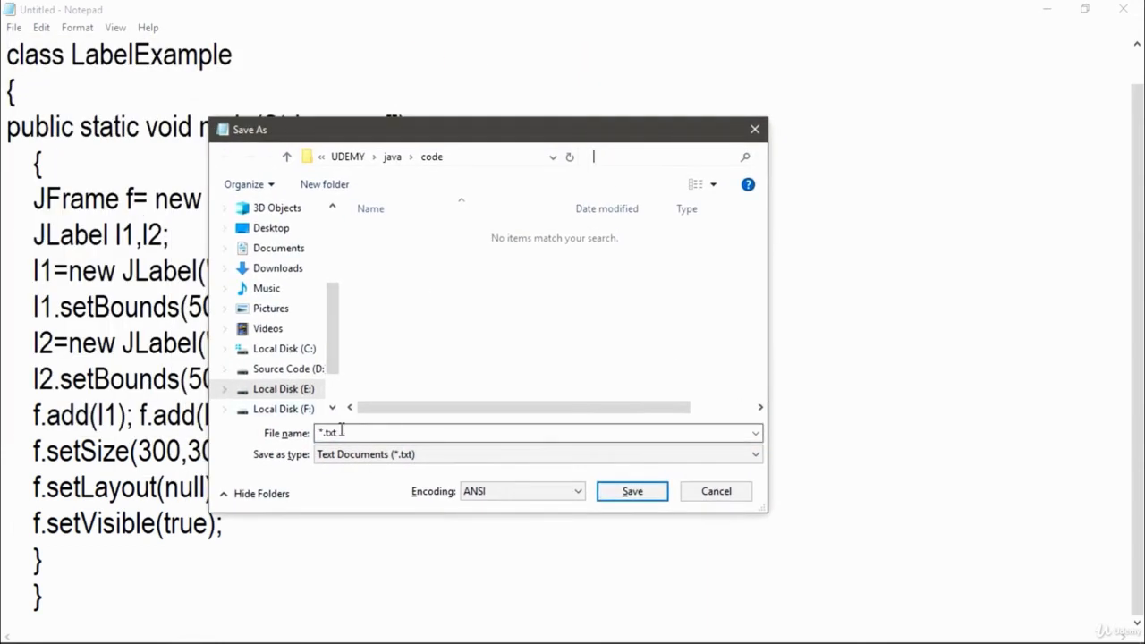
- Save the source in the code folder under the file name LabelExample.java
{"action": "type", "text": "LabelExample."}
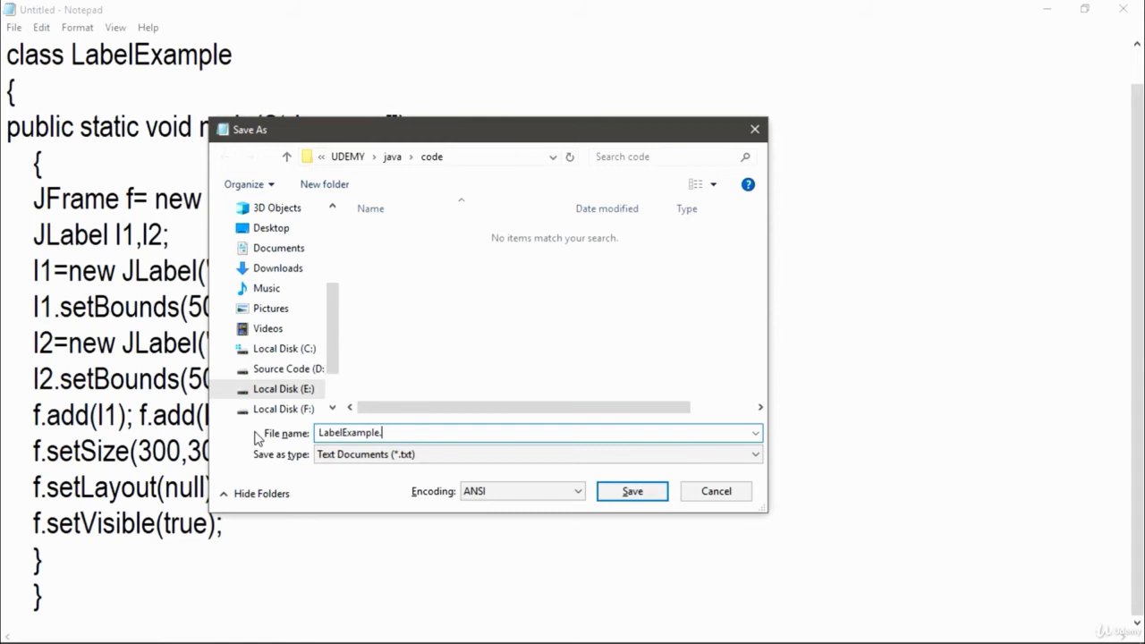
{"action": "type", "text": "java"}
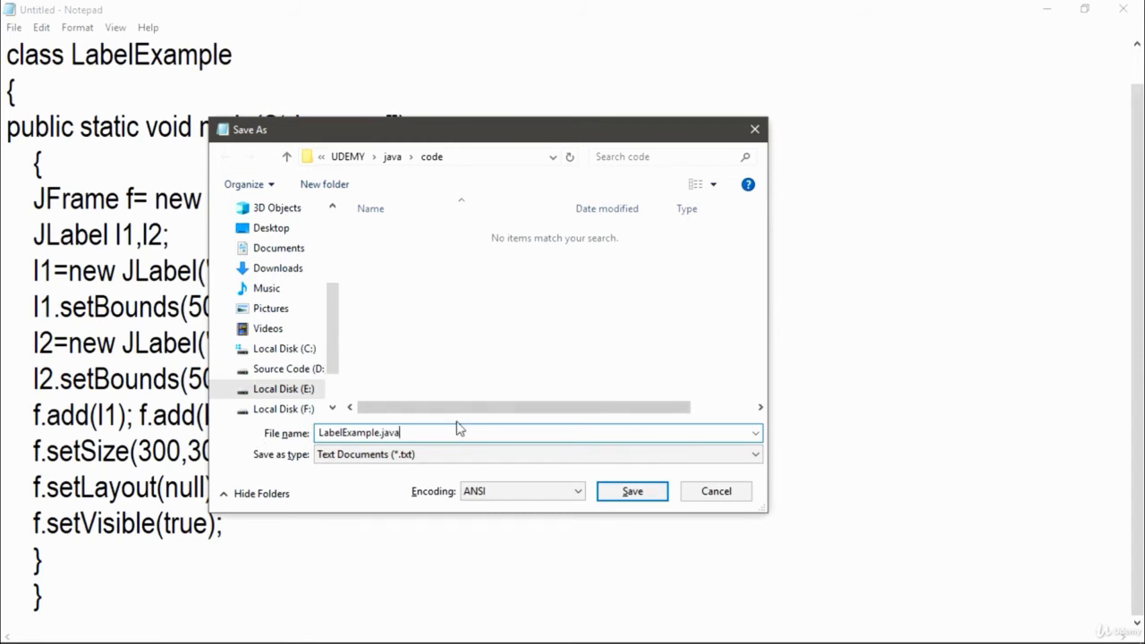
{"action": "mouse_move", "coordinate": [632, 491]}
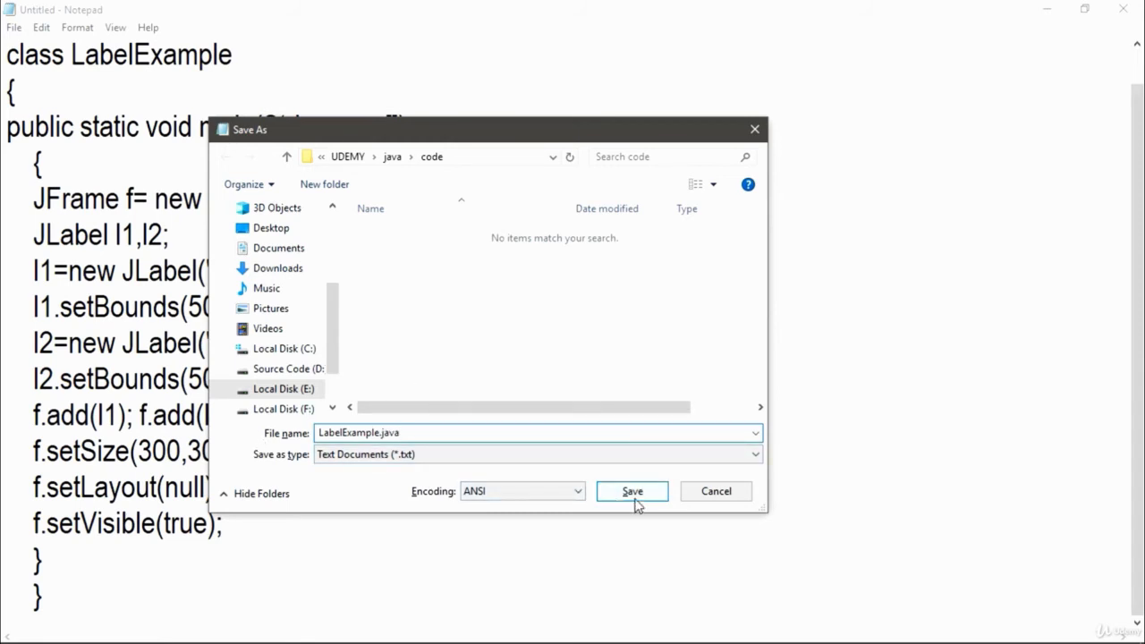
{"action": "left_click", "coordinate": [632, 491]}
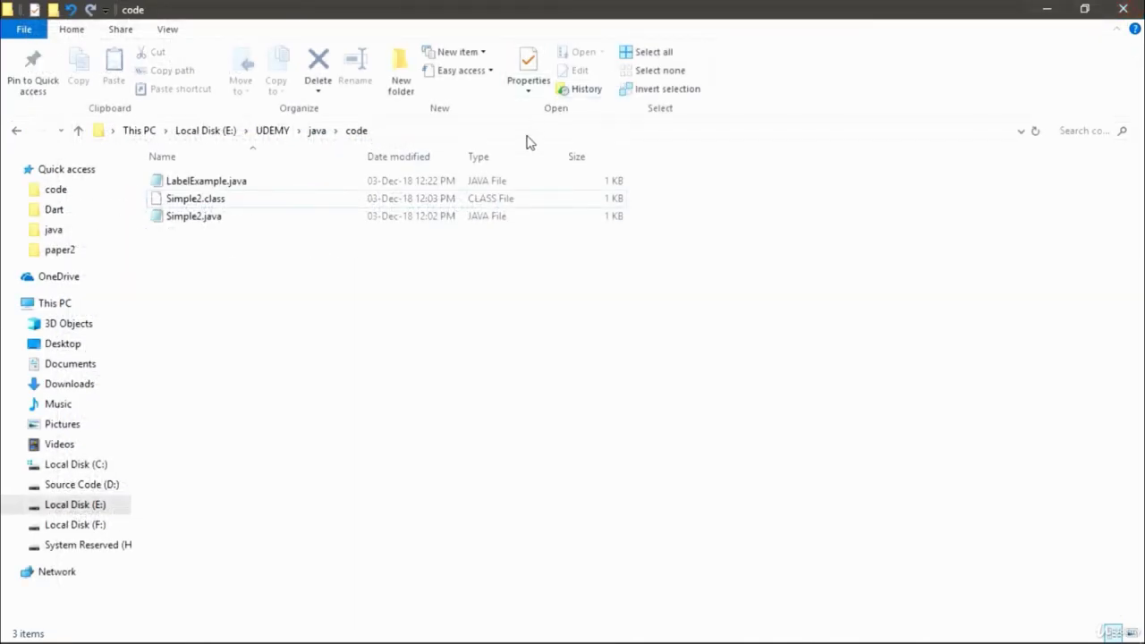
{"action": "type", "text": "cmd"}
{"action": "type", "text": "javac La"}
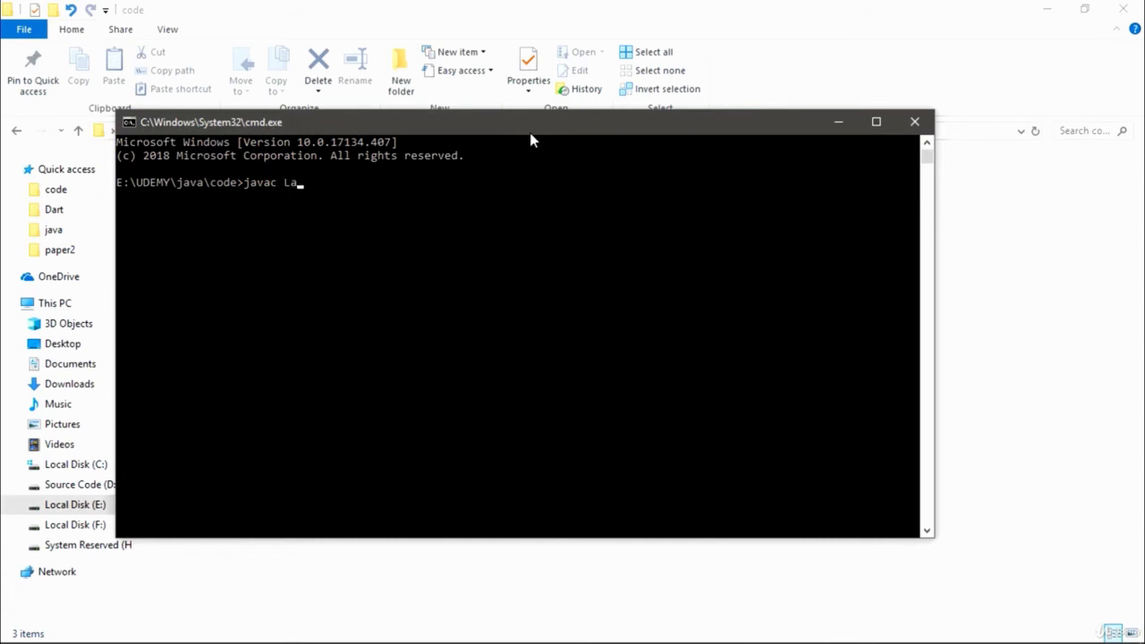
- Enter the javac LabelExample.java compile command in Command Prompt
{"action": "type", "text": "belE"}
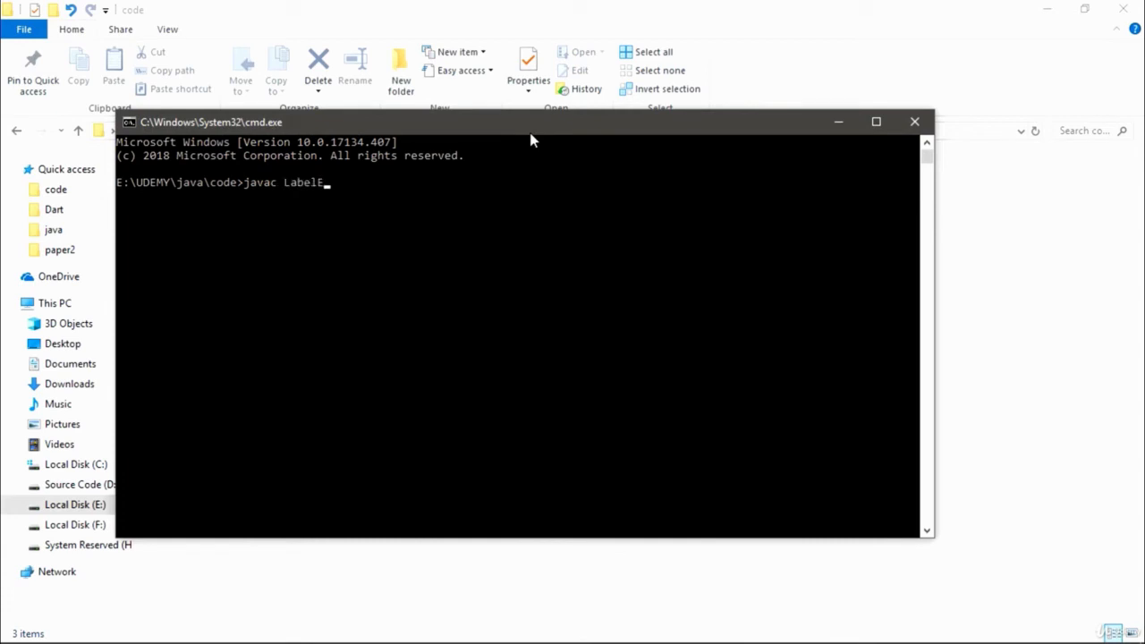
{"action": "type", "text": "xample."}
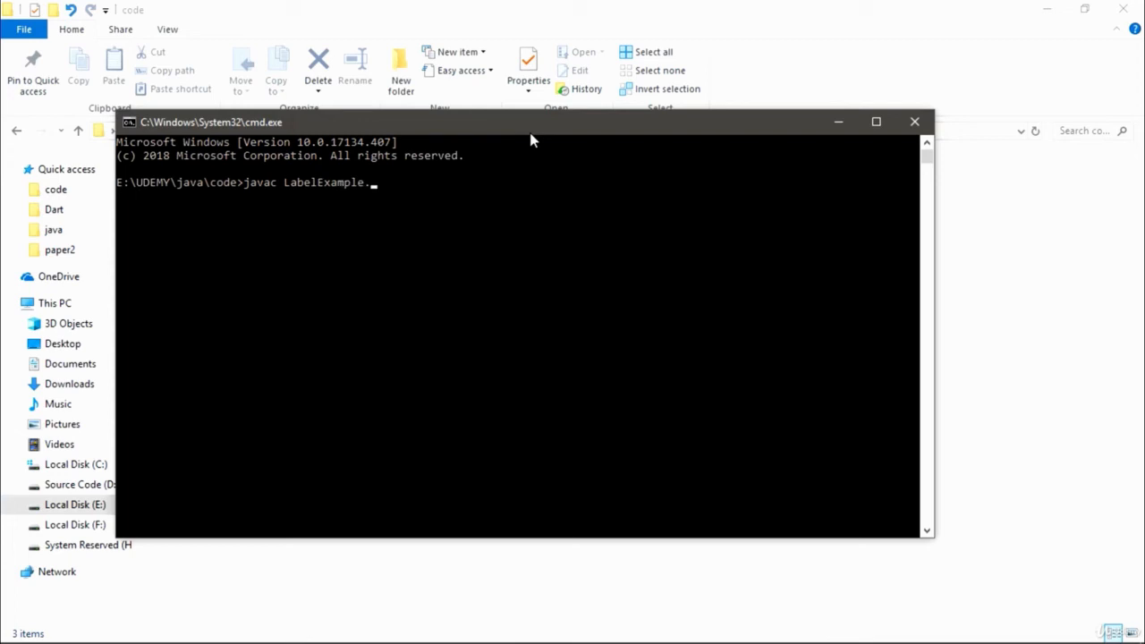
{"action": "type", "text": "java"}
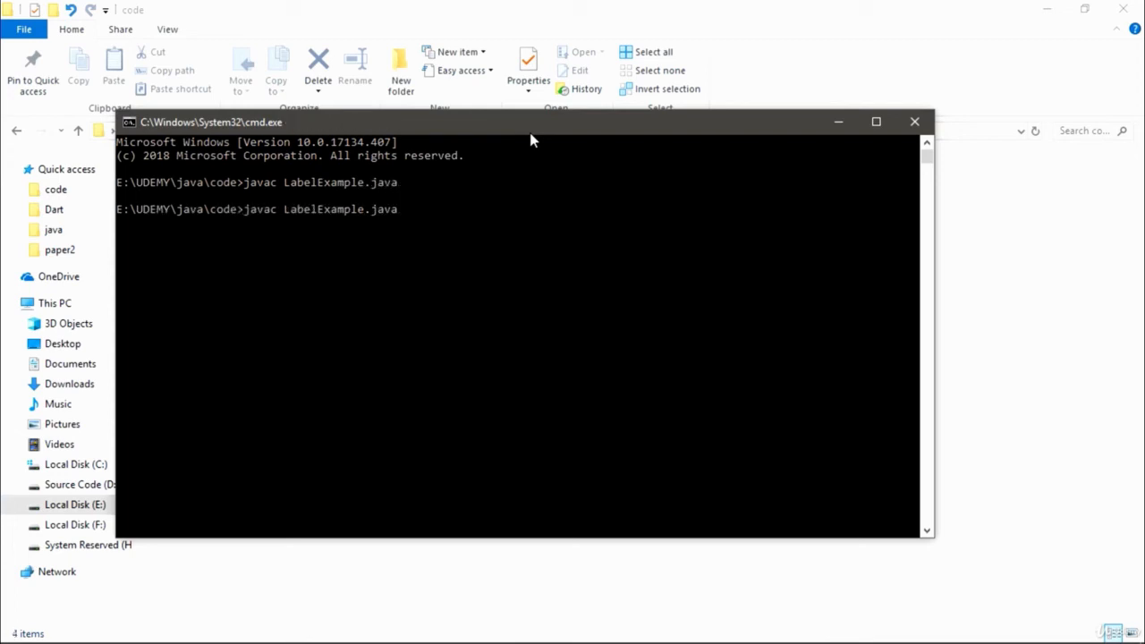
{"action": "key", "text": "Backspace"}
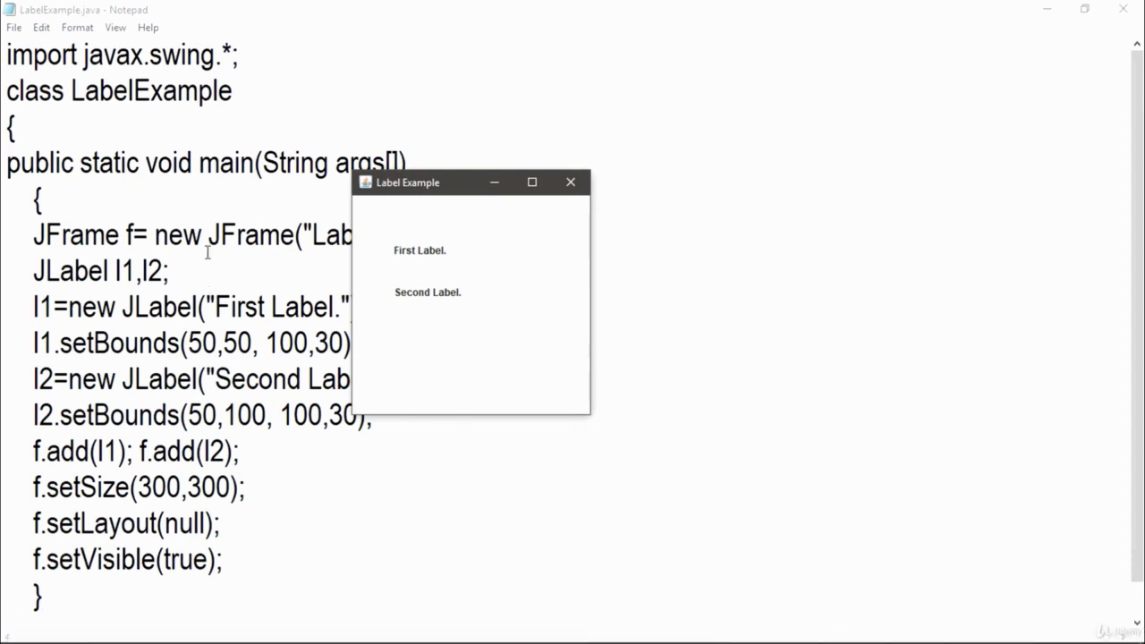
- Move the Label Example window beside the Notepad code and scroll through the source
{"action": "left_click_drag", "start_coordinate": [408, 182], "coordinate": [652, 186]}
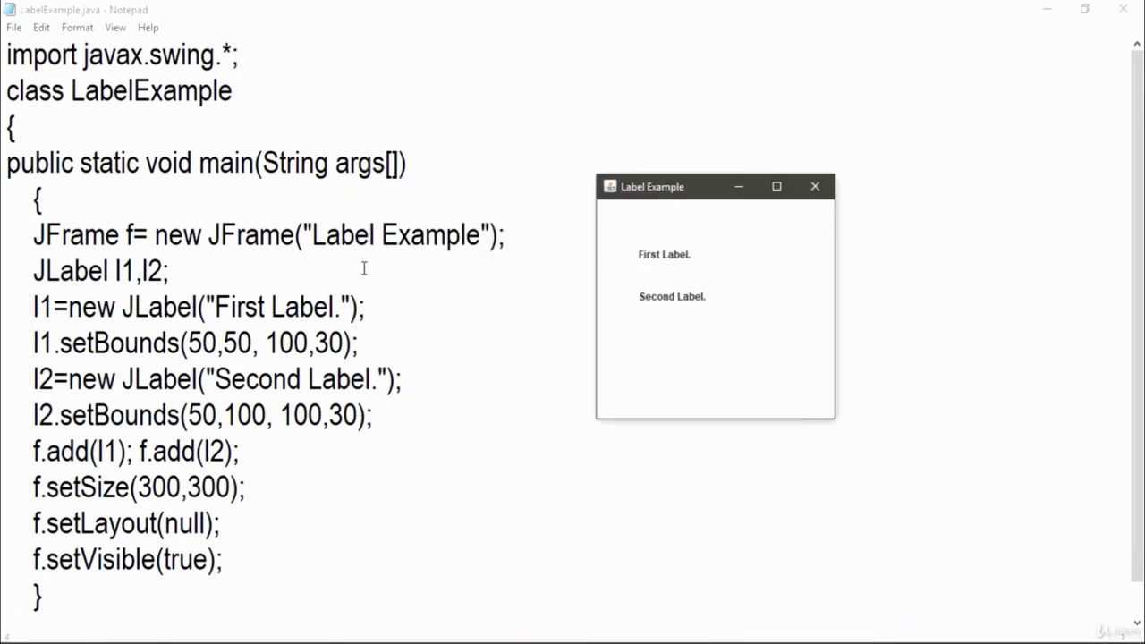
{"action": "mouse_move", "coordinate": [152, 224]}
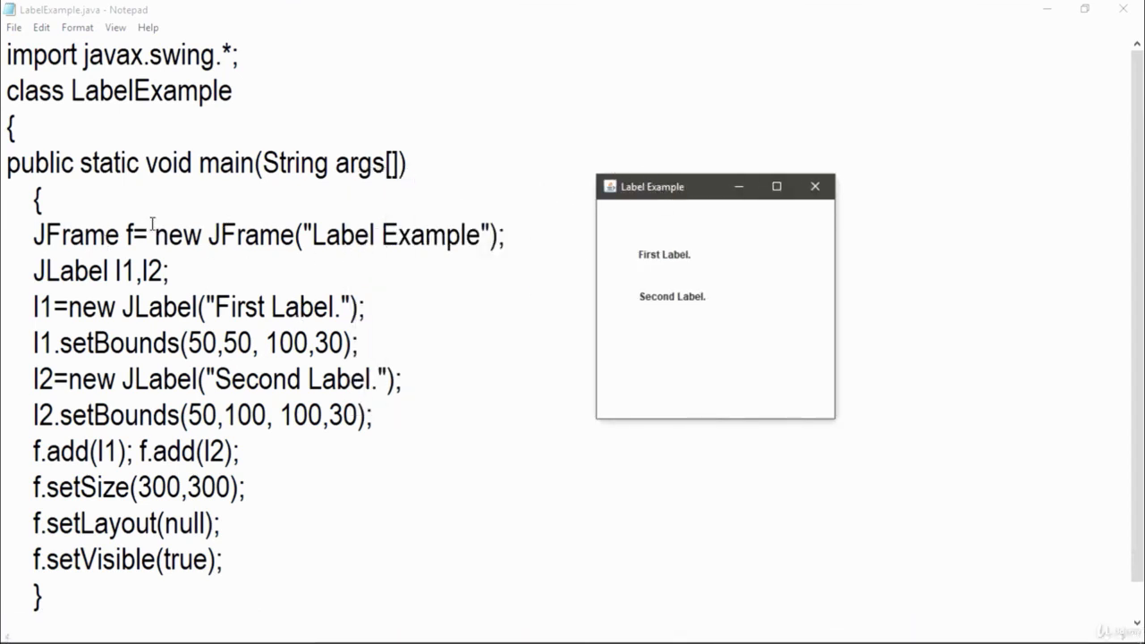
{"action": "scroll", "scroll_direction": "down", "scroll_amount": 3}
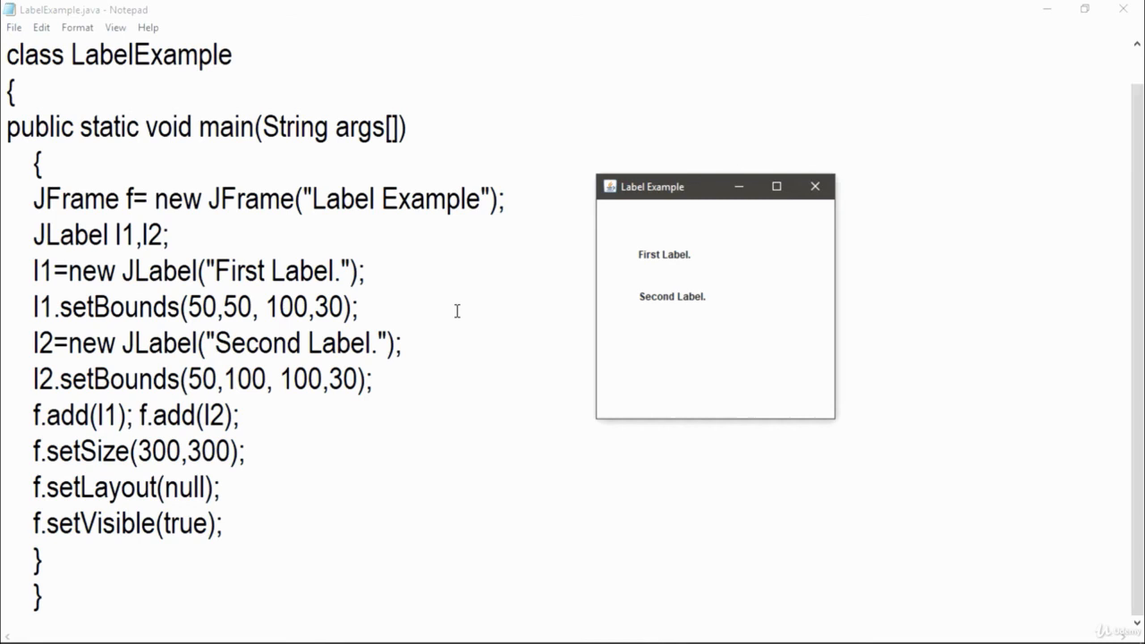
{"action": "mouse_move", "coordinate": [397, 442]}
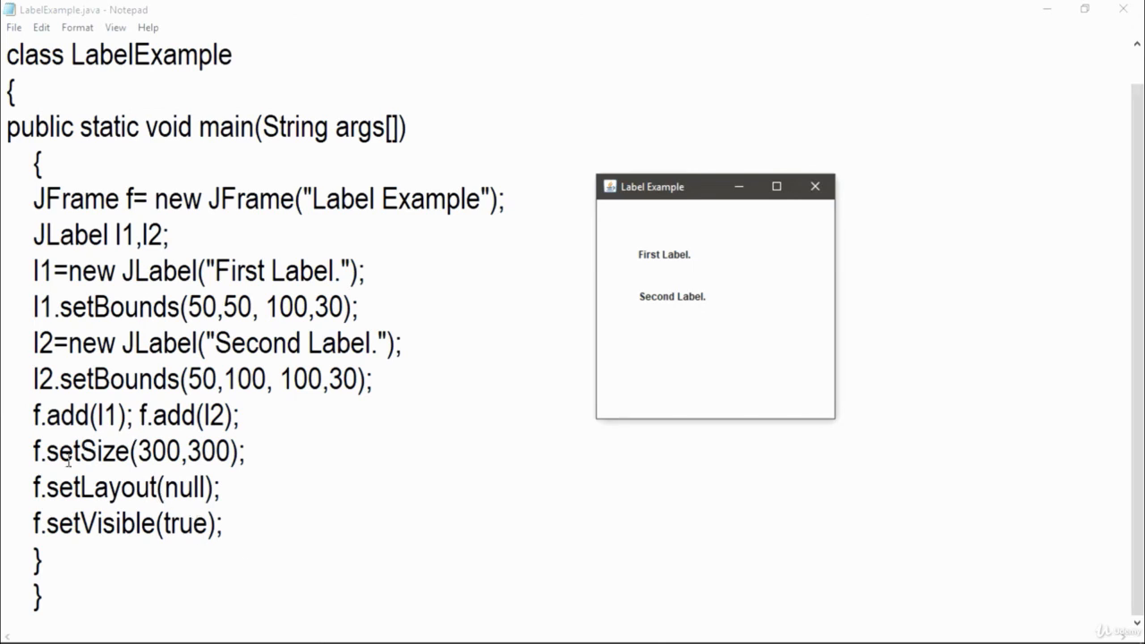
{"action": "type", "text": "import javax.swing.*;"}
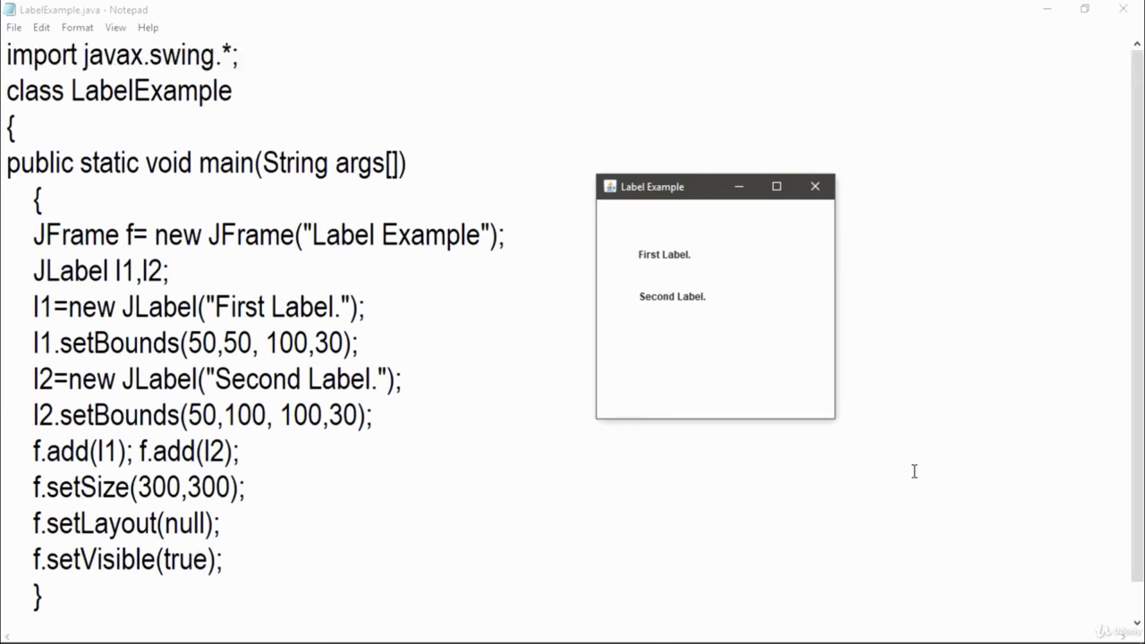